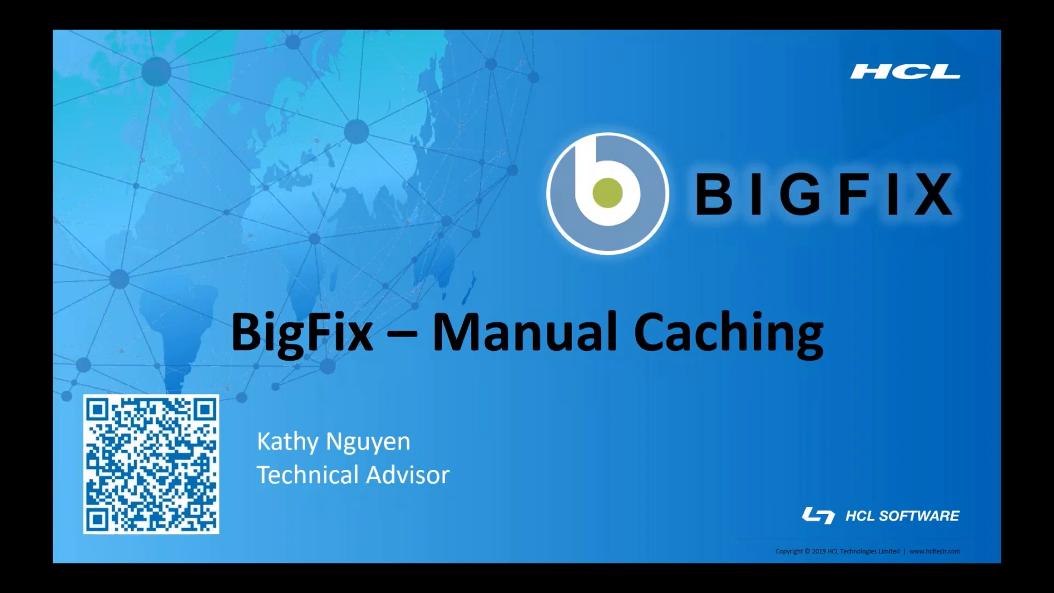
mouse_move(65, 250)
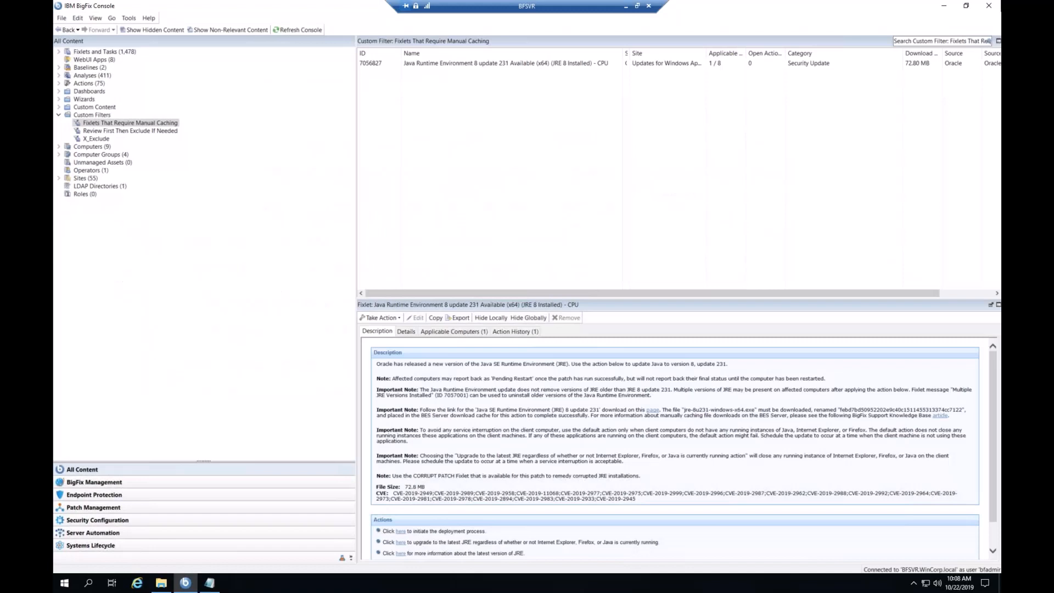
mouse_move(105, 432)
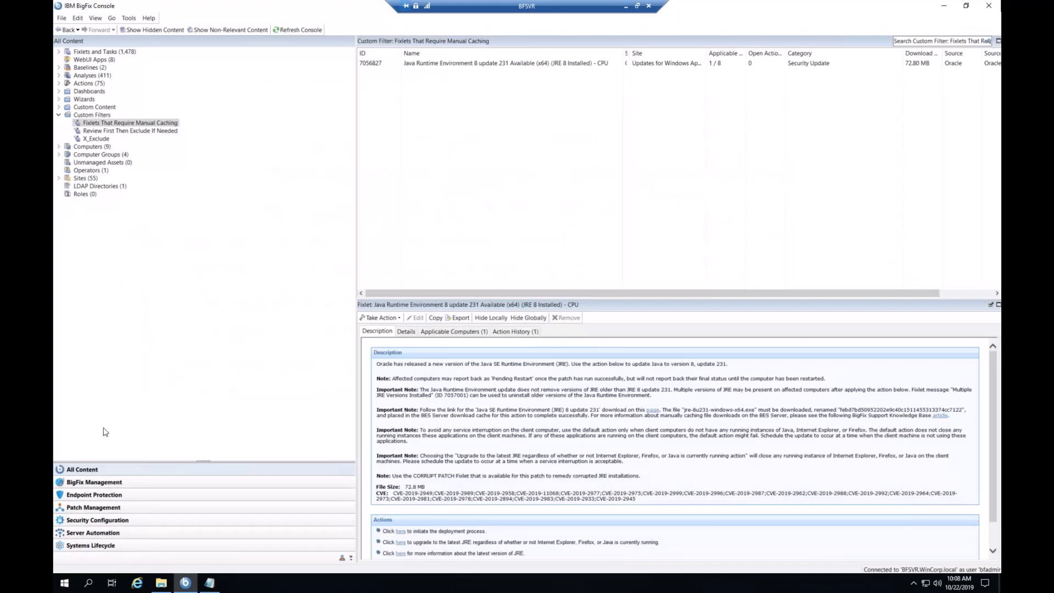
mouse_move(200, 141)
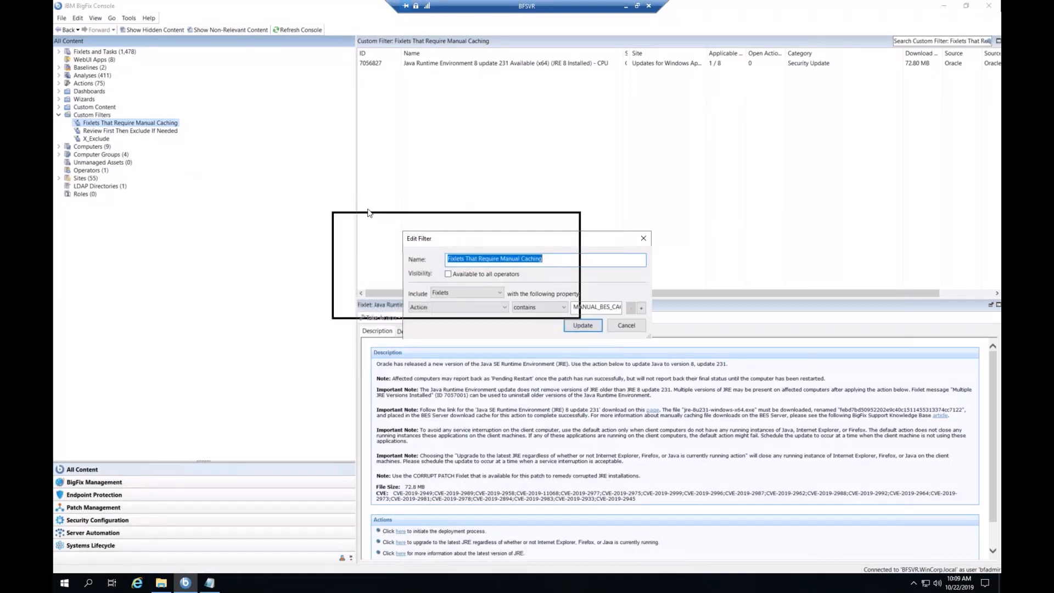
- Show the Java 8u231 fixlet's Details down to the Action1 prefetch block with sha1, size and URL
left_click_drag(491, 238, 363, 192)
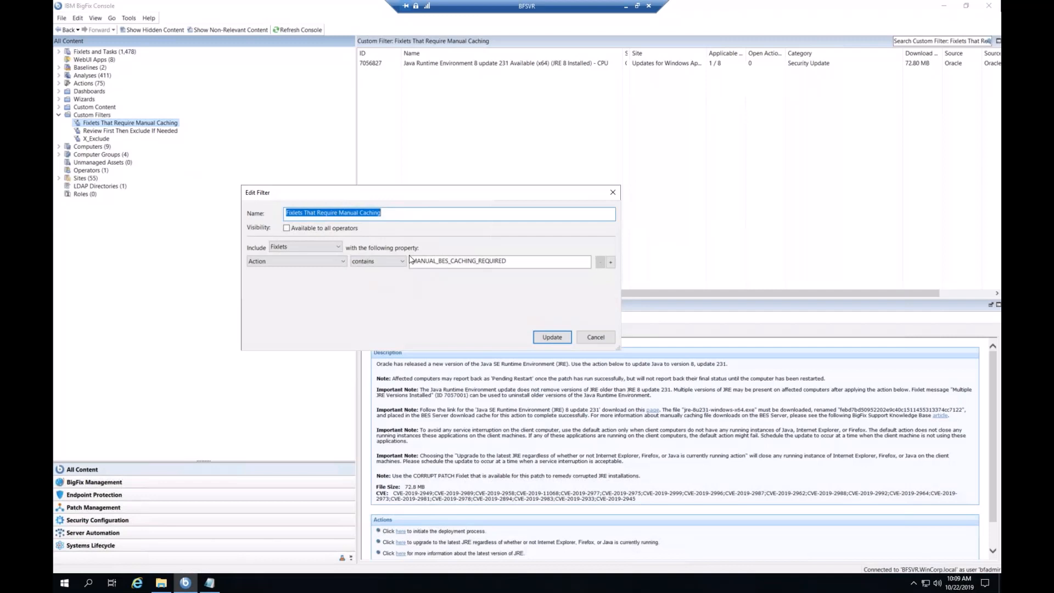
mouse_move(511, 285)
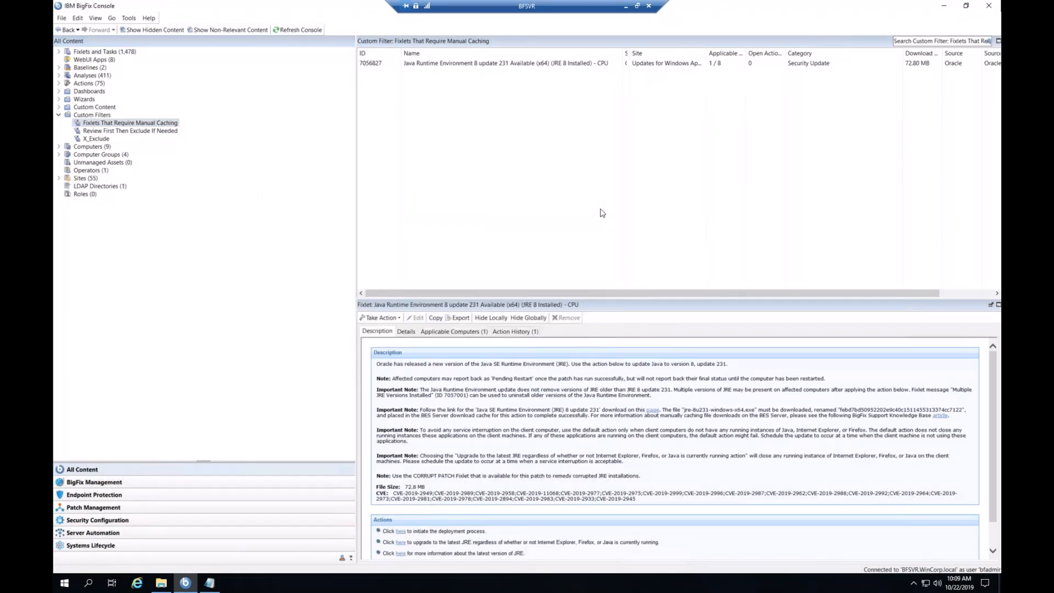
mouse_move(531, 72)
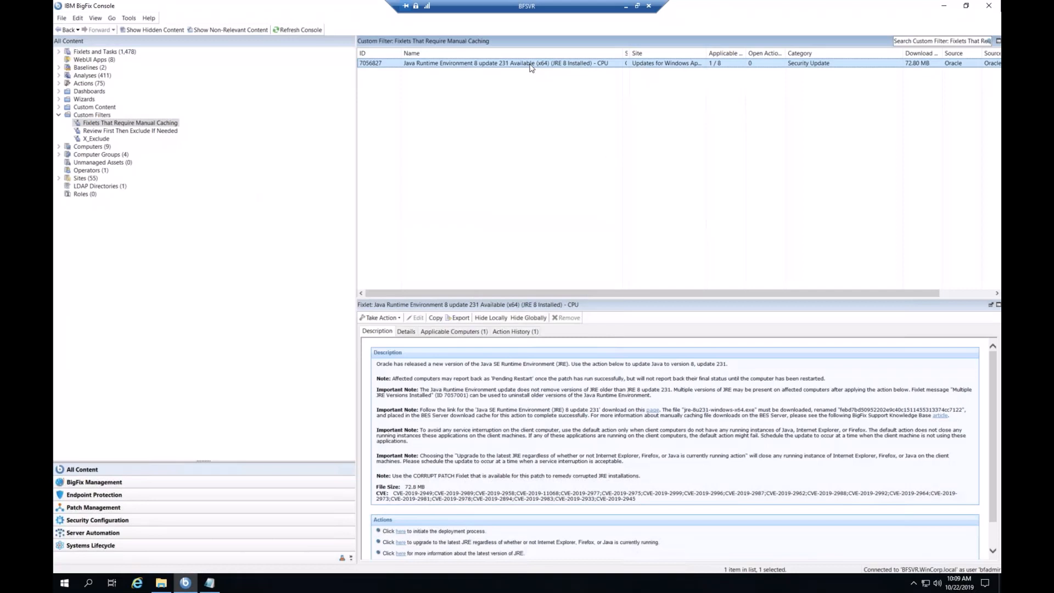
left_click(406, 332)
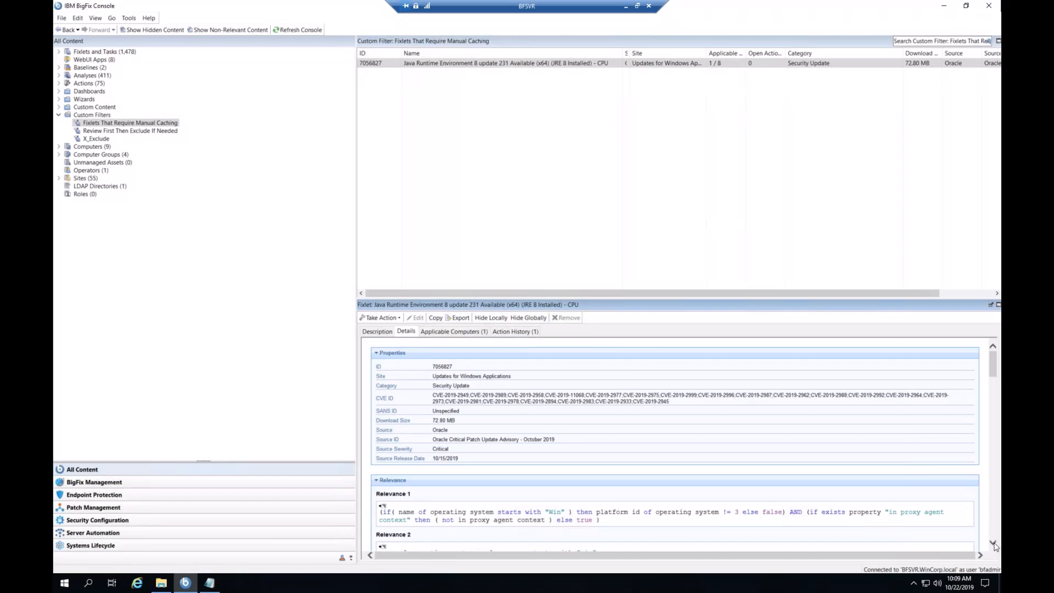
scroll("down", 3)
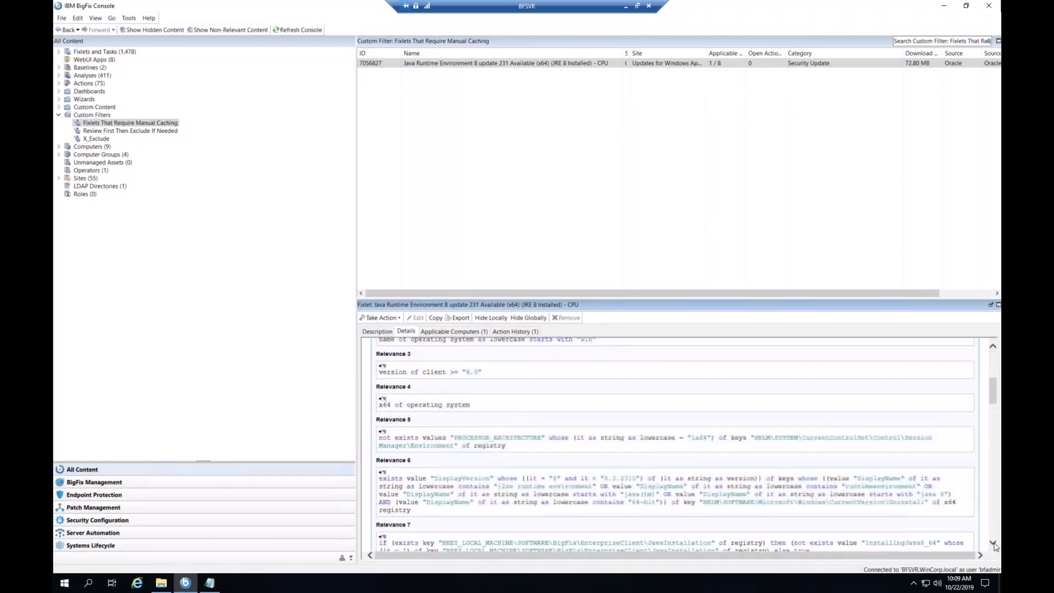
scroll("down", 3)
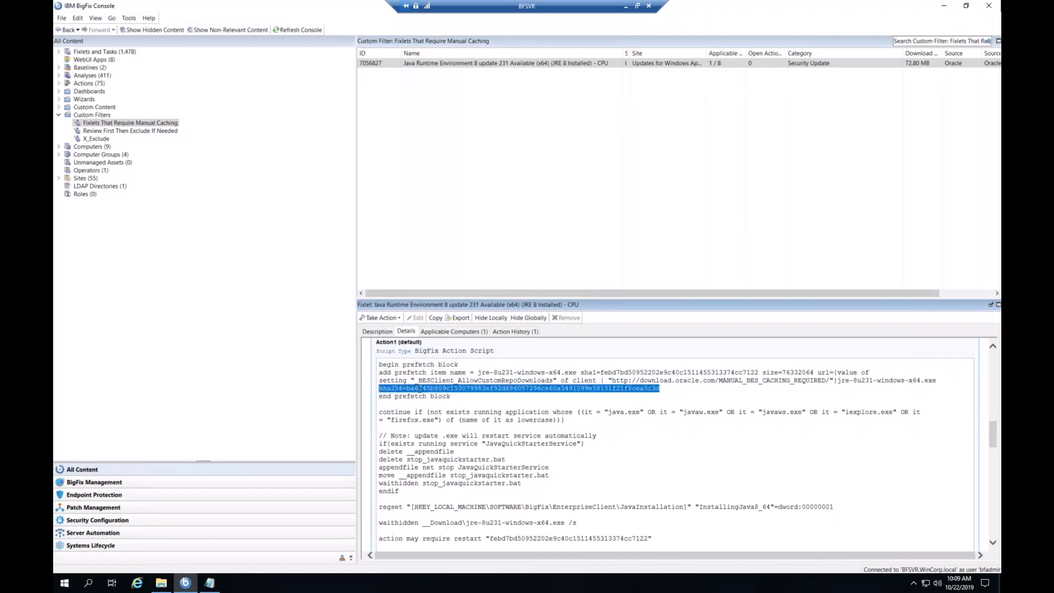
mouse_move(650, 424)
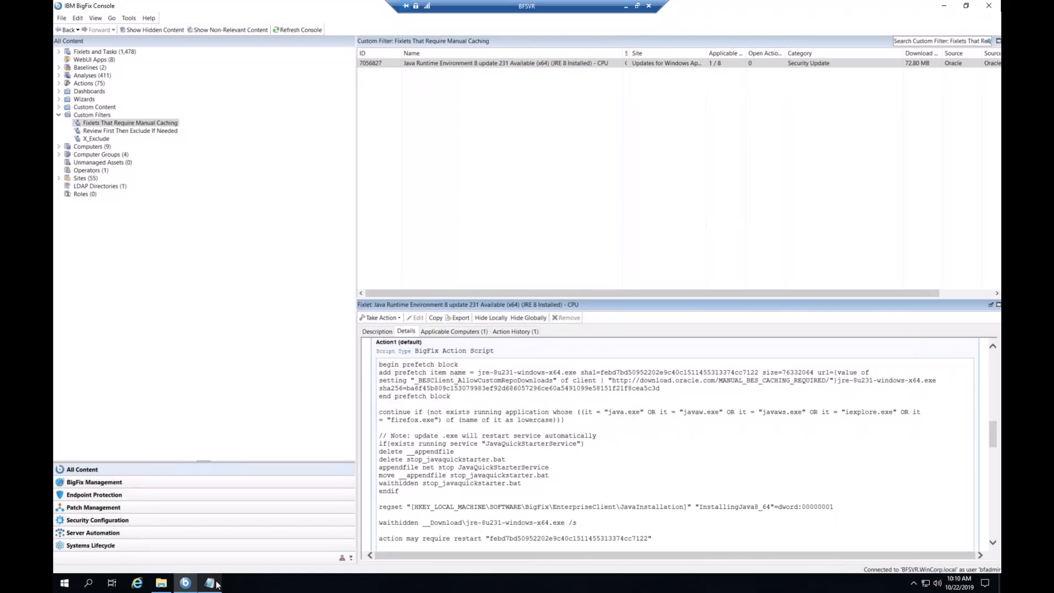
- Bring up the Notepad notes, select the download.oracle.com URL line and switch to the browser
left_click(211, 582)
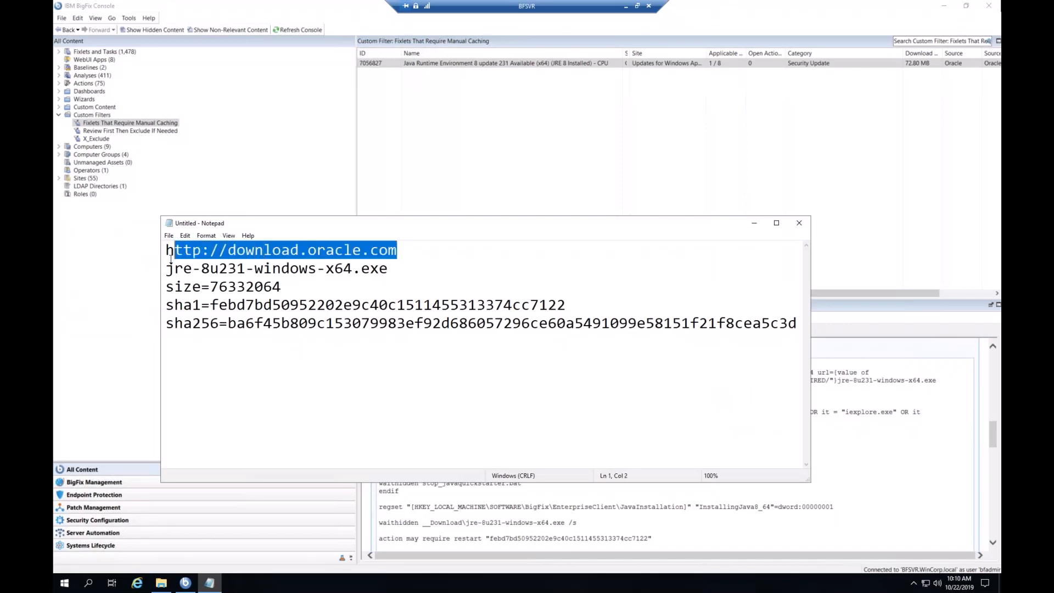
left_click(166, 249)
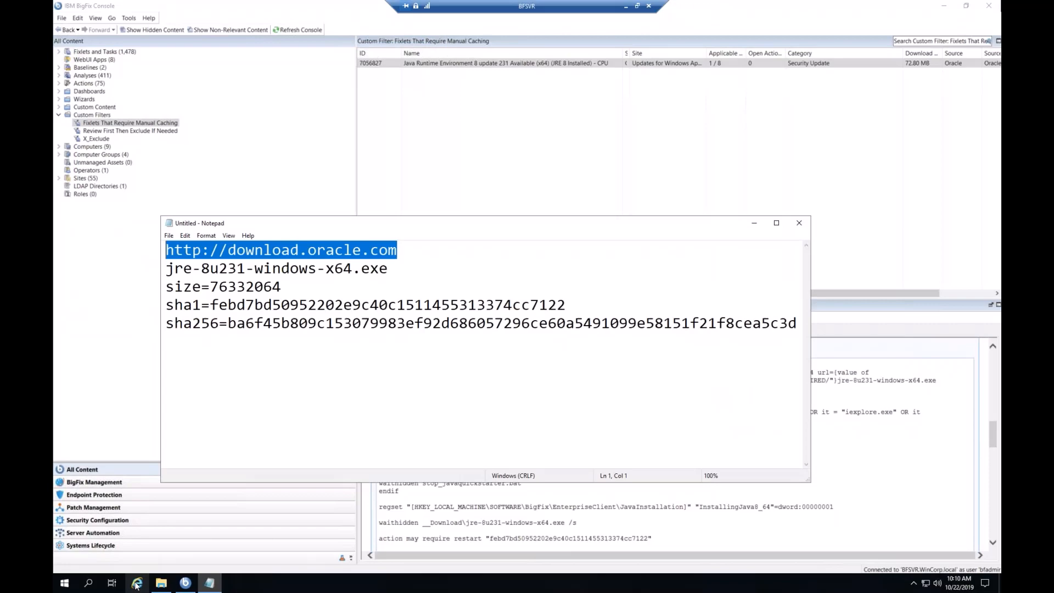
left_click(137, 583)
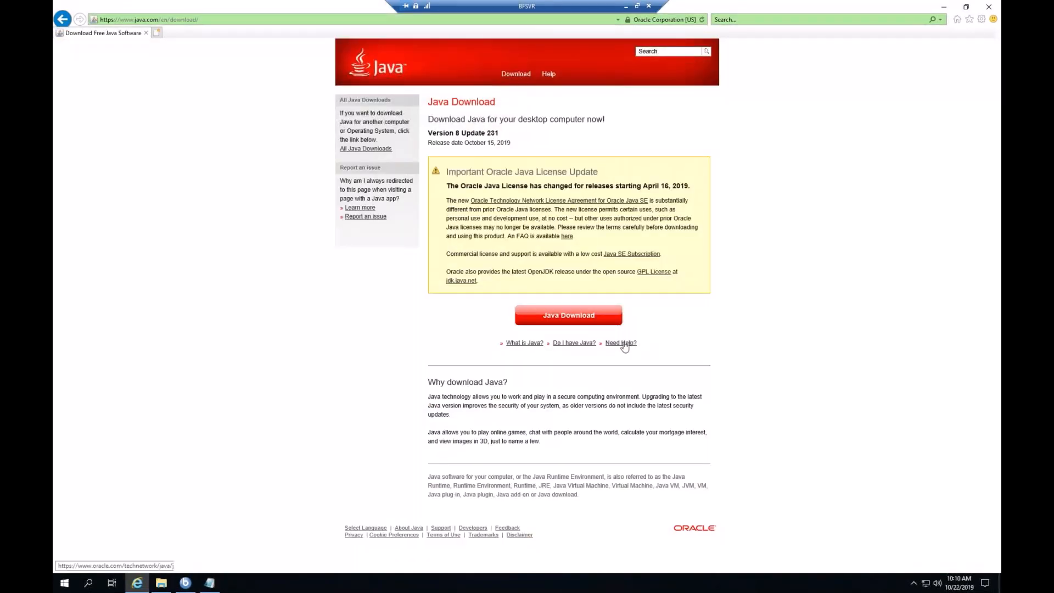
- Reach the Windows Offline (64-bit) installer on java.com's all-downloads page
left_click(567, 315)
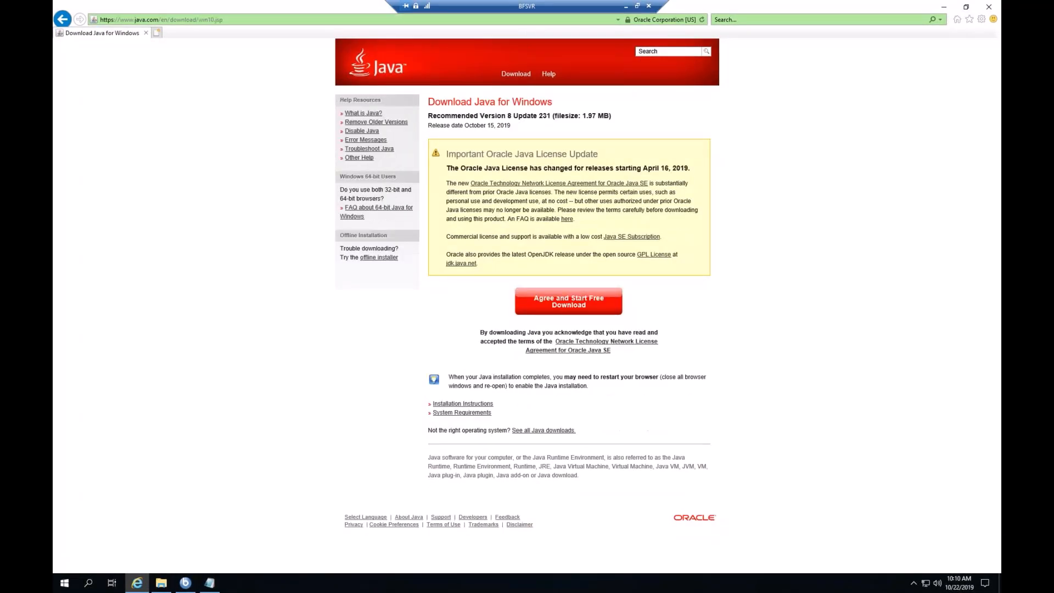
mouse_move(542, 430)
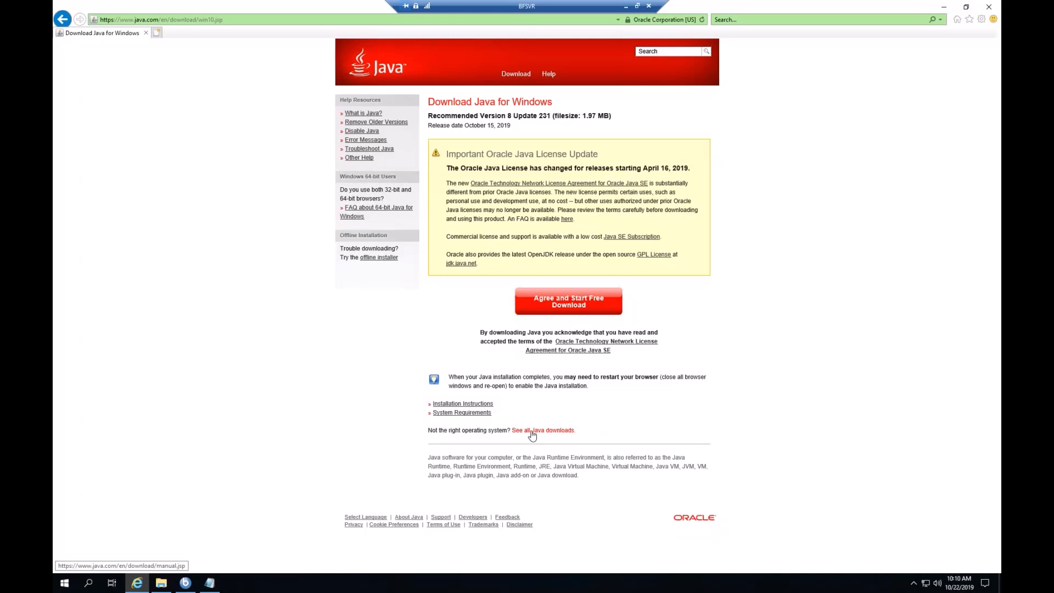
left_click(542, 429)
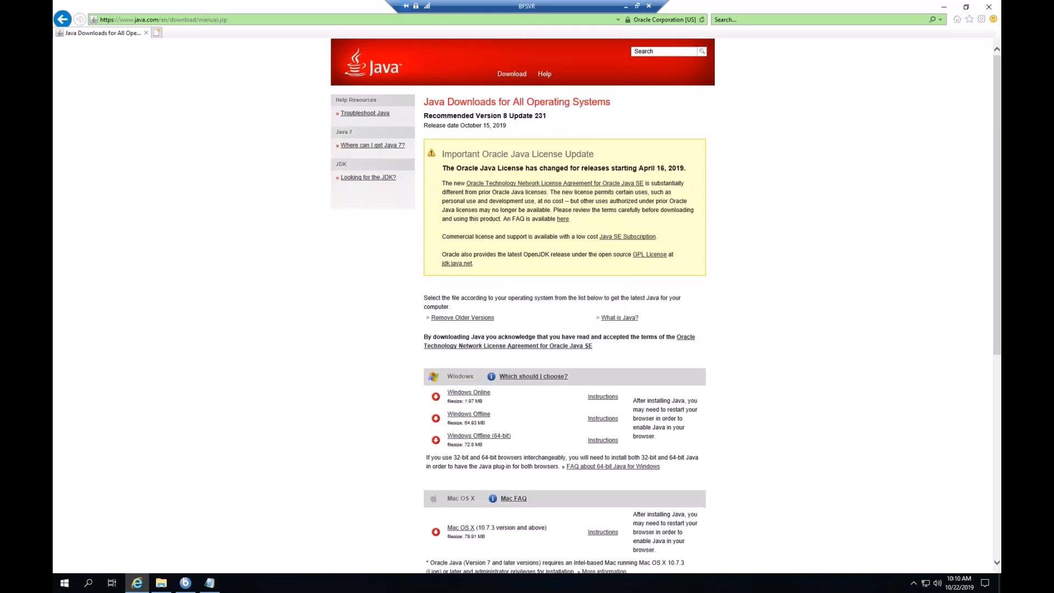
mouse_move(478, 436)
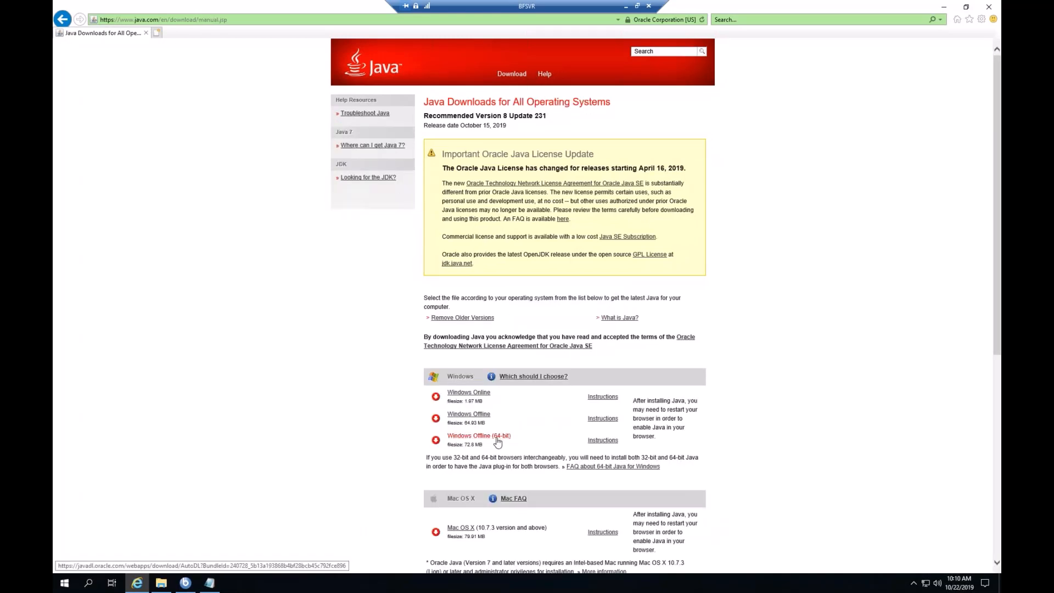
left_click(478, 436)
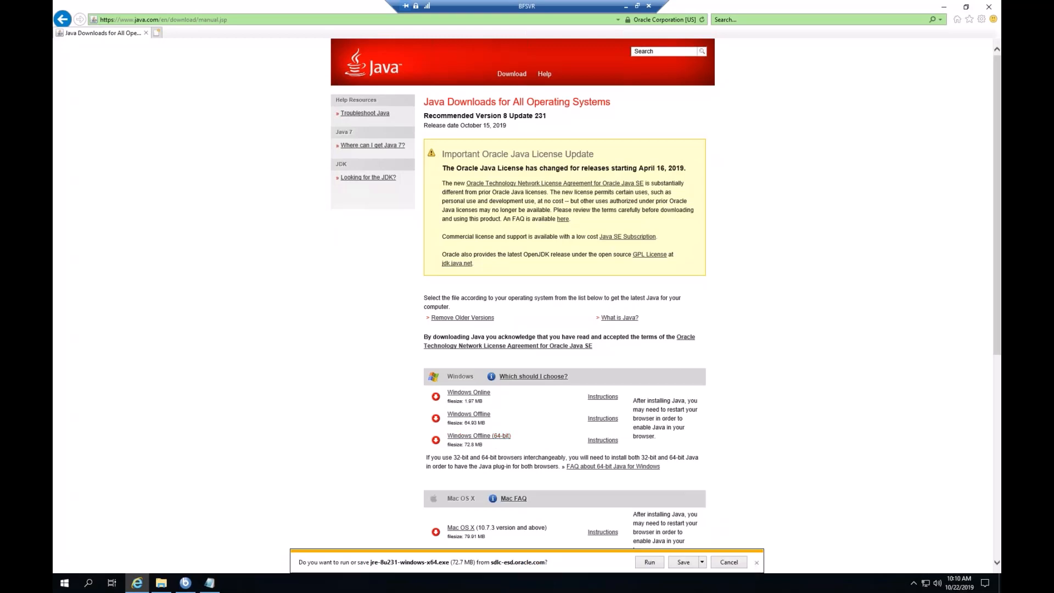
- Save jre-8u231-windows-x64.exe into C:\Temp and open that folder
left_click(701, 562)
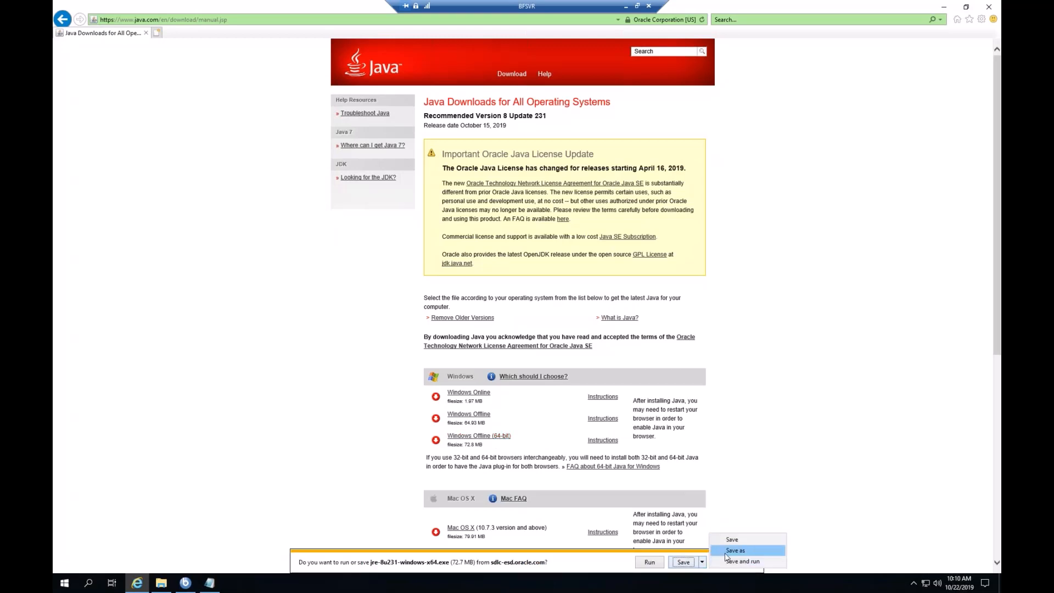
left_click(735, 550)
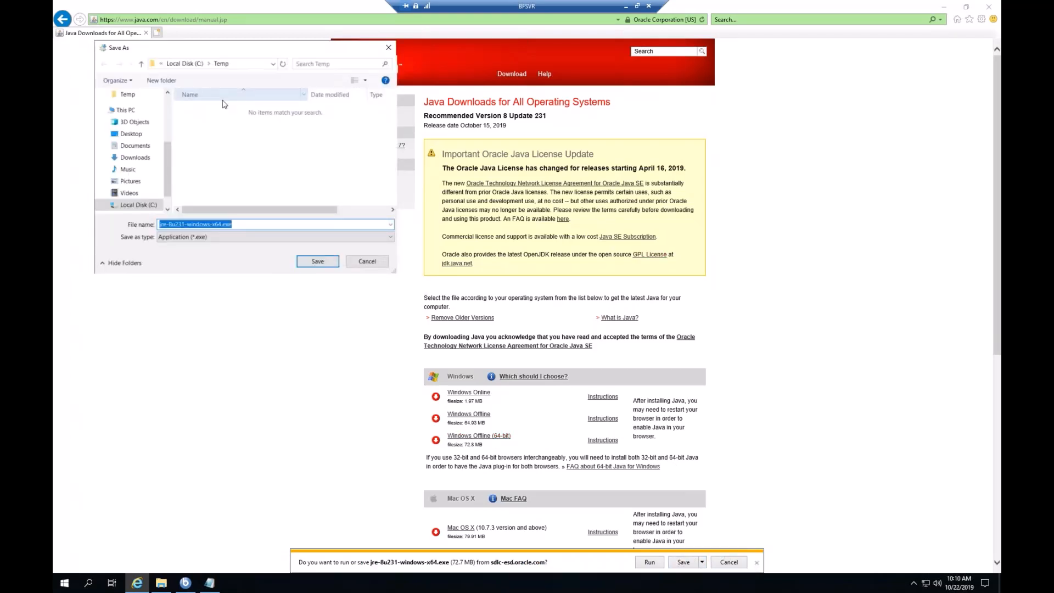
left_click(317, 261)
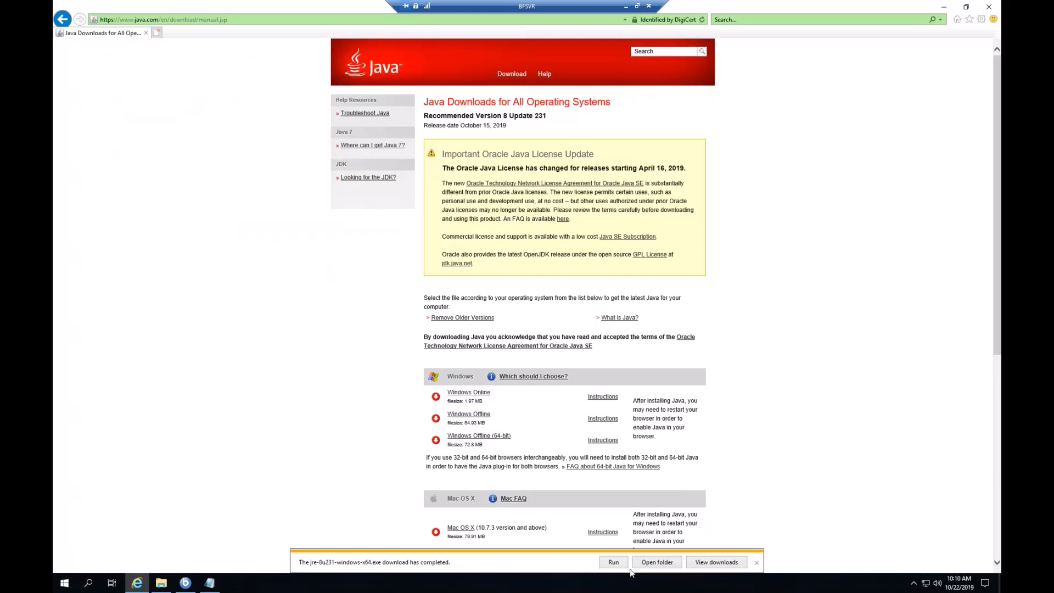
left_click(656, 562)
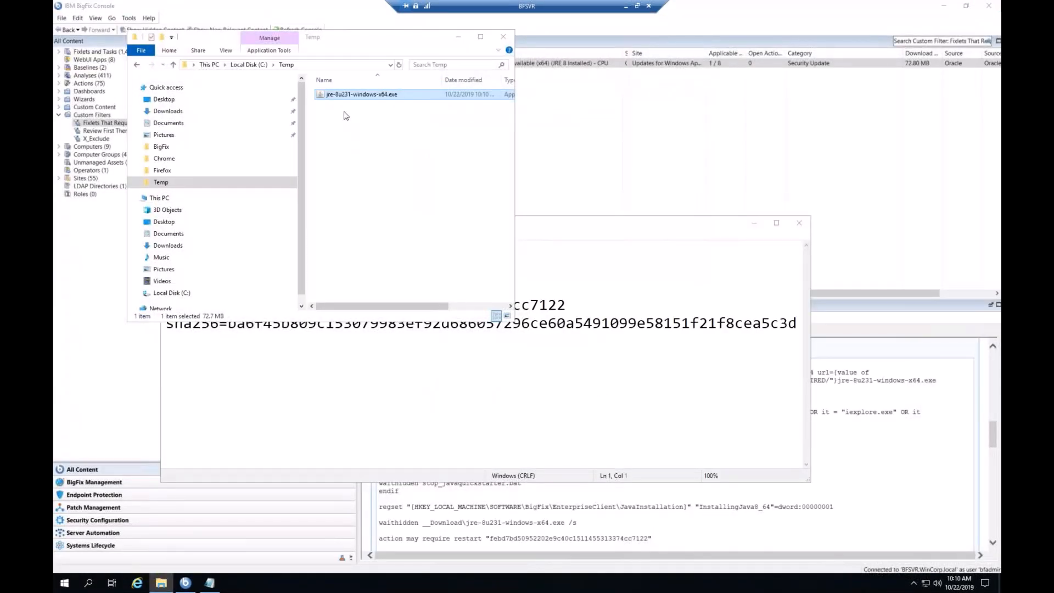
mouse_move(360, 106)
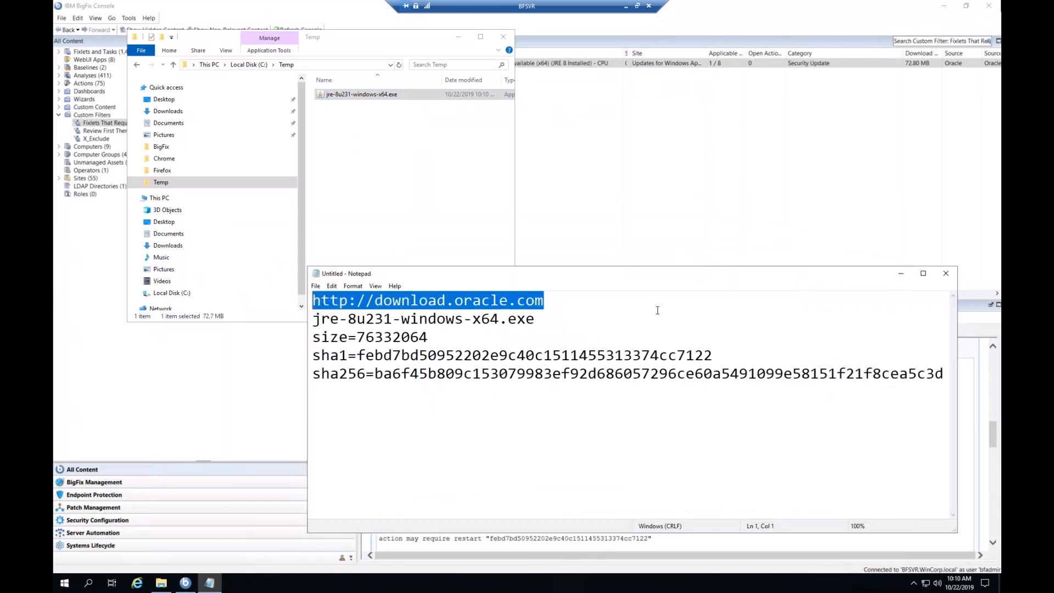
- Compute the installer's CRC SHA checksums, review them against the recorded hashes and dismiss the results
right_click(362, 94)
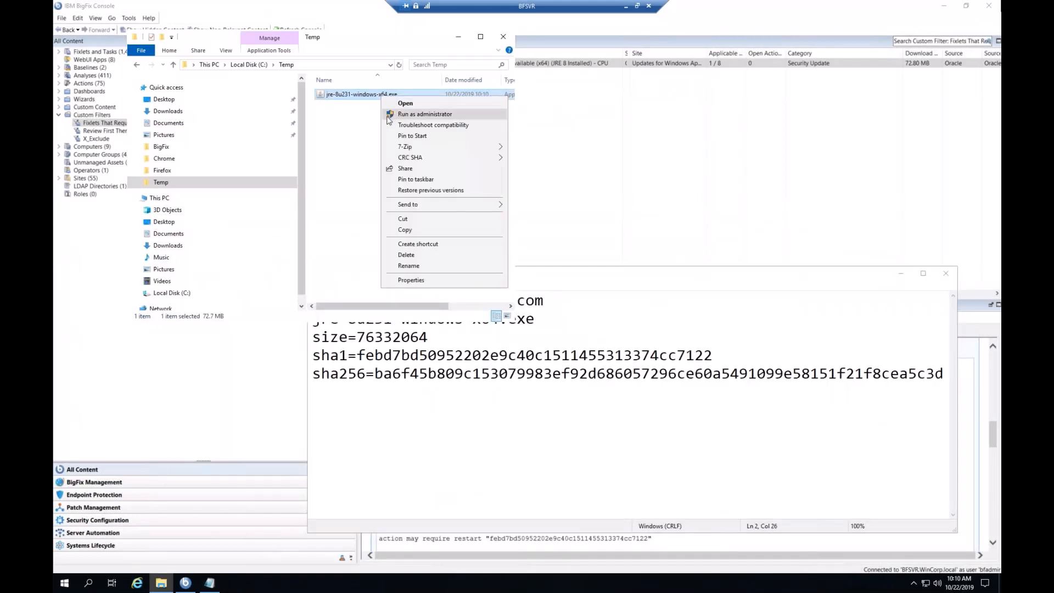
mouse_move(410, 157)
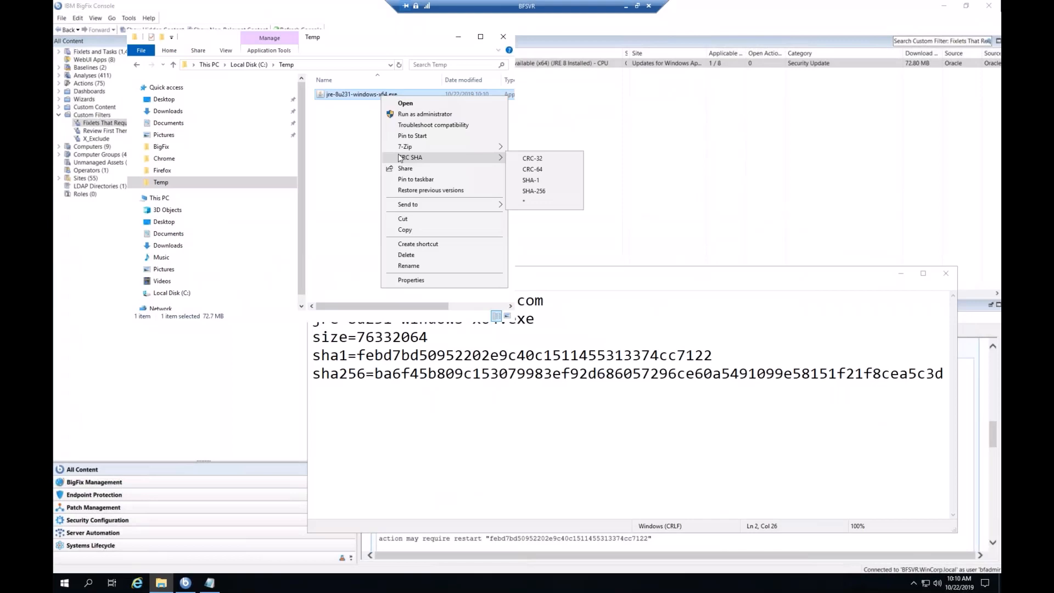
left_click(530, 179)
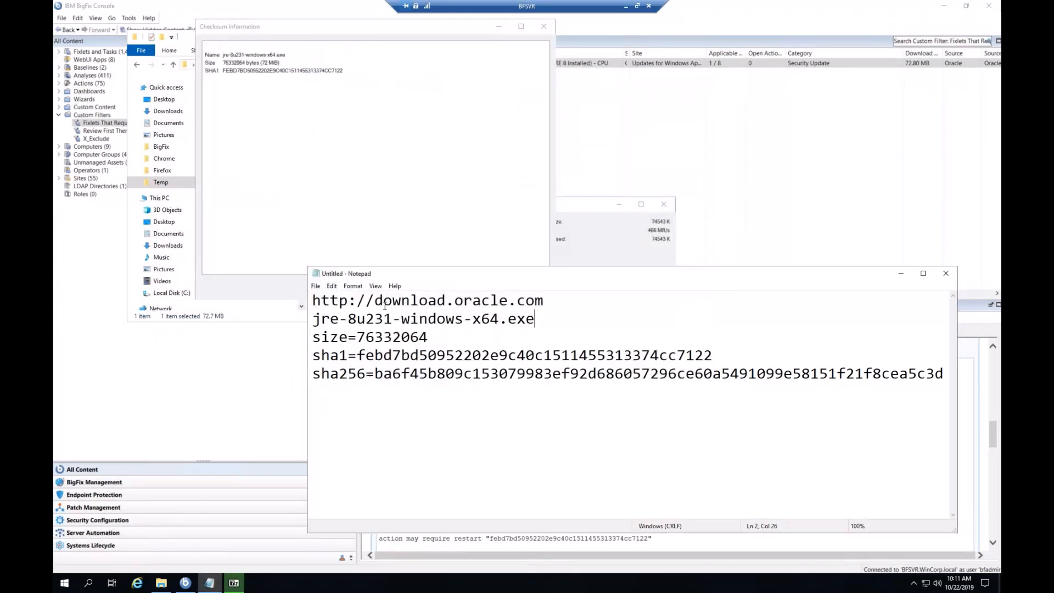
mouse_move(543, 320)
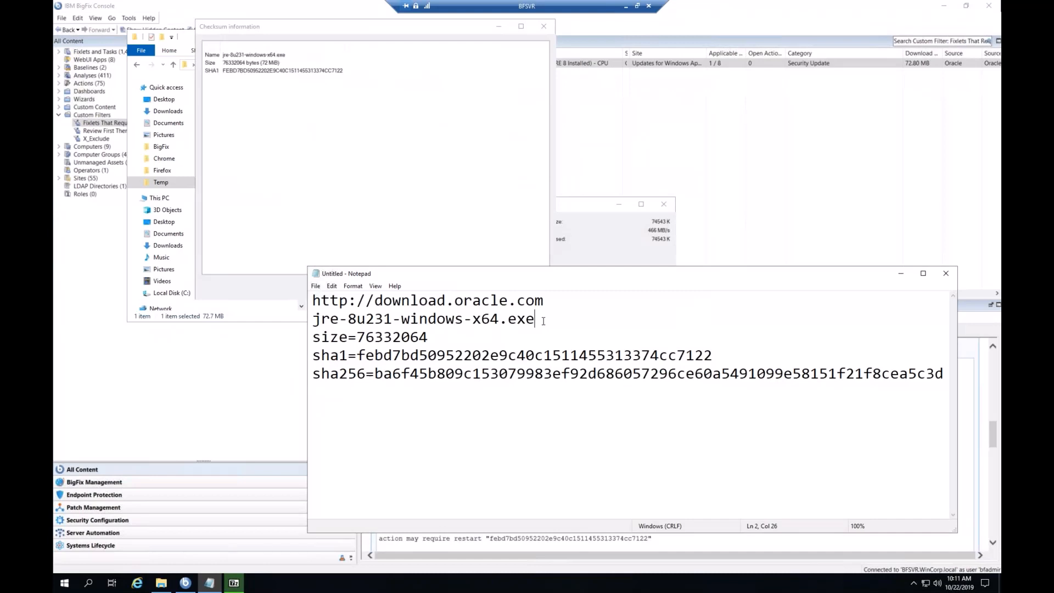
mouse_move(493, 338)
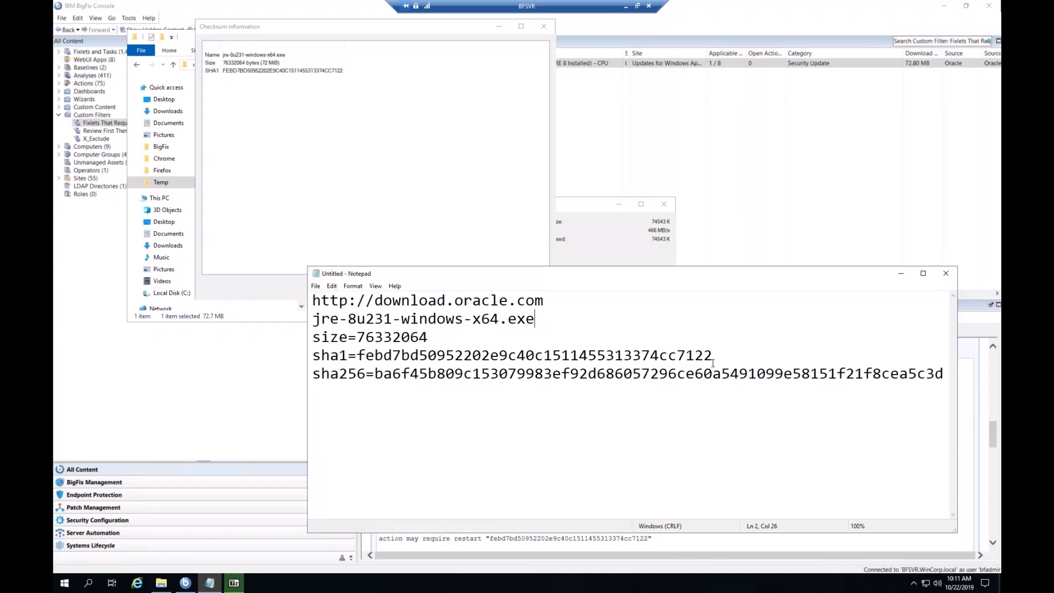
mouse_move(564, 29)
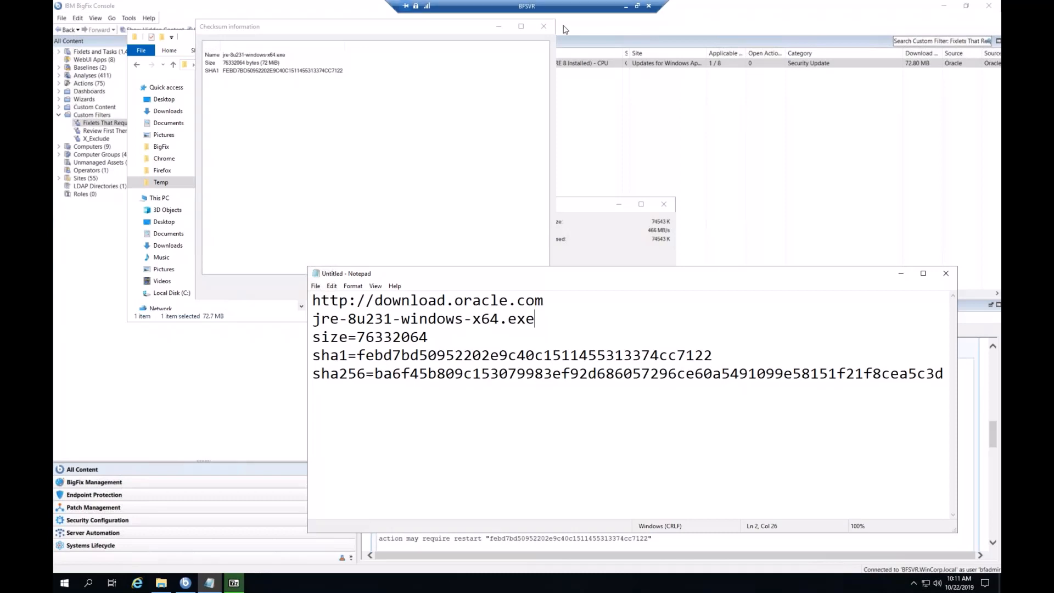
right_click(361, 93)
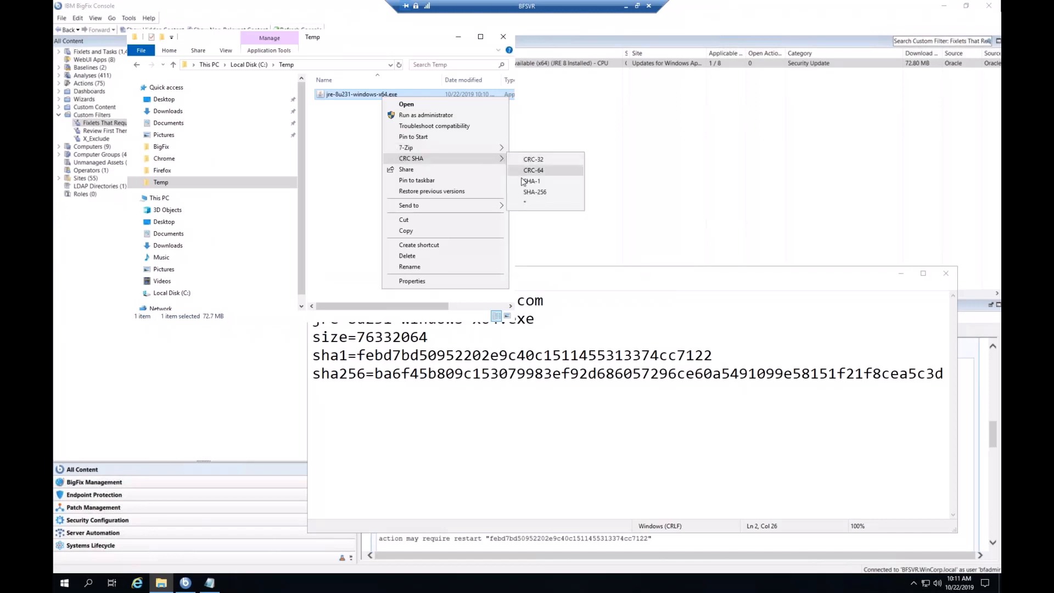
left_click(535, 191)
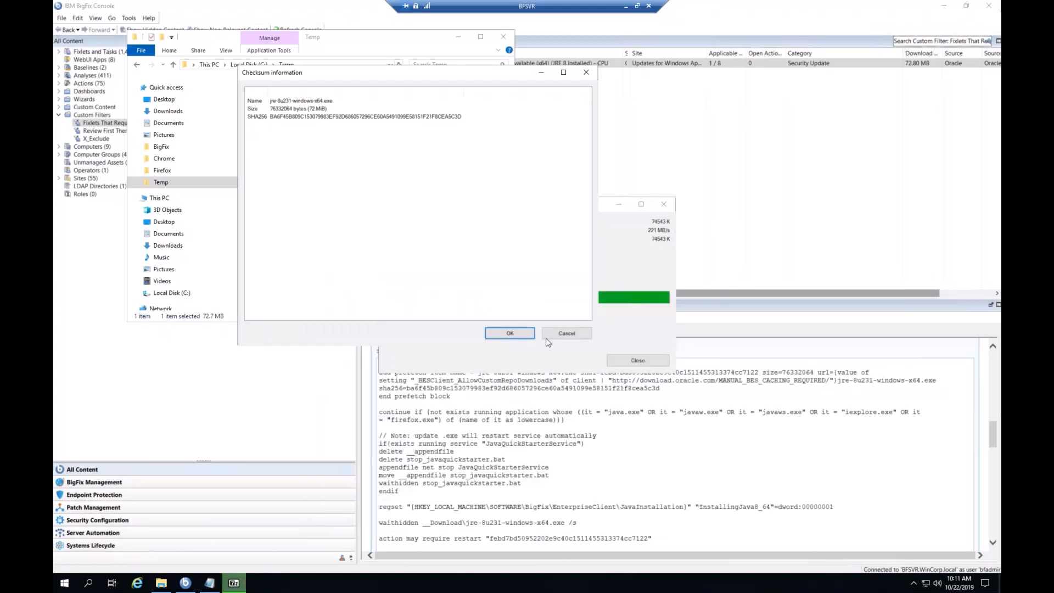
left_click(509, 332)
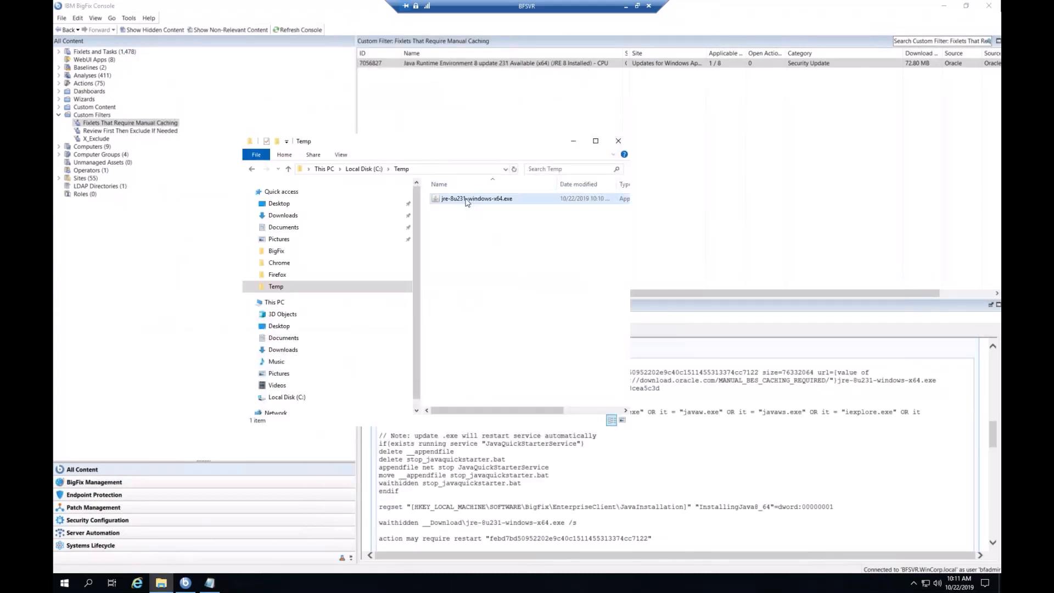
- Select the installer, then browse into C:\Program Files (x86)\BigFix Enterprise
left_click(475, 199)
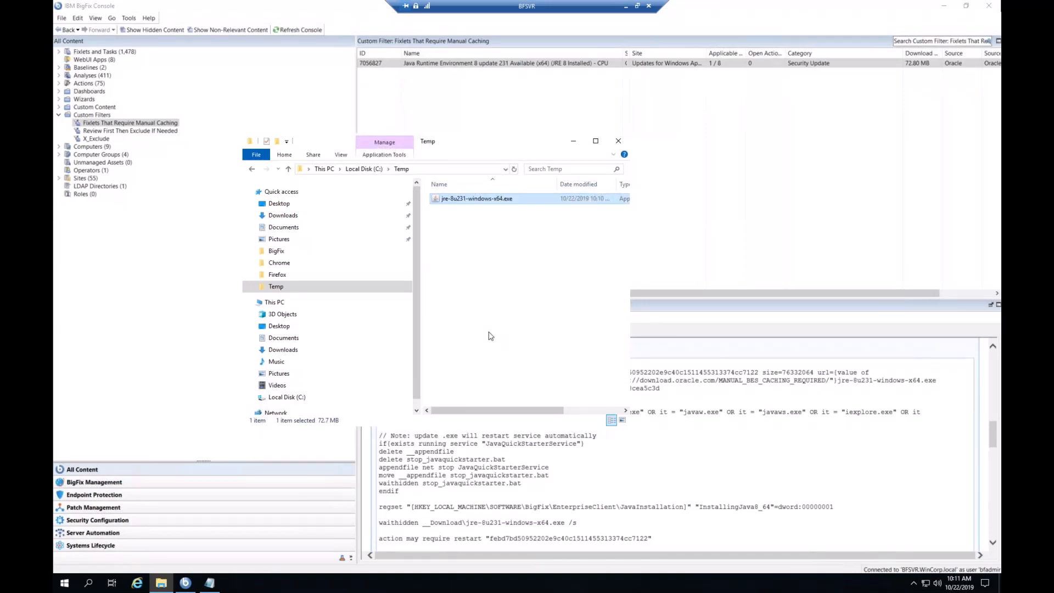
mouse_move(482, 325)
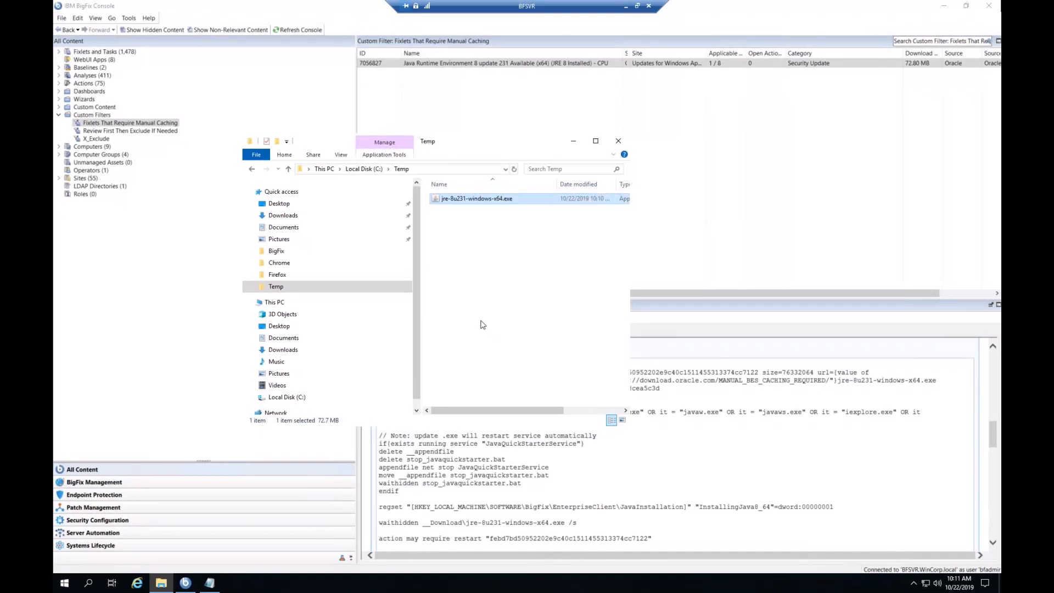
mouse_move(425, 345)
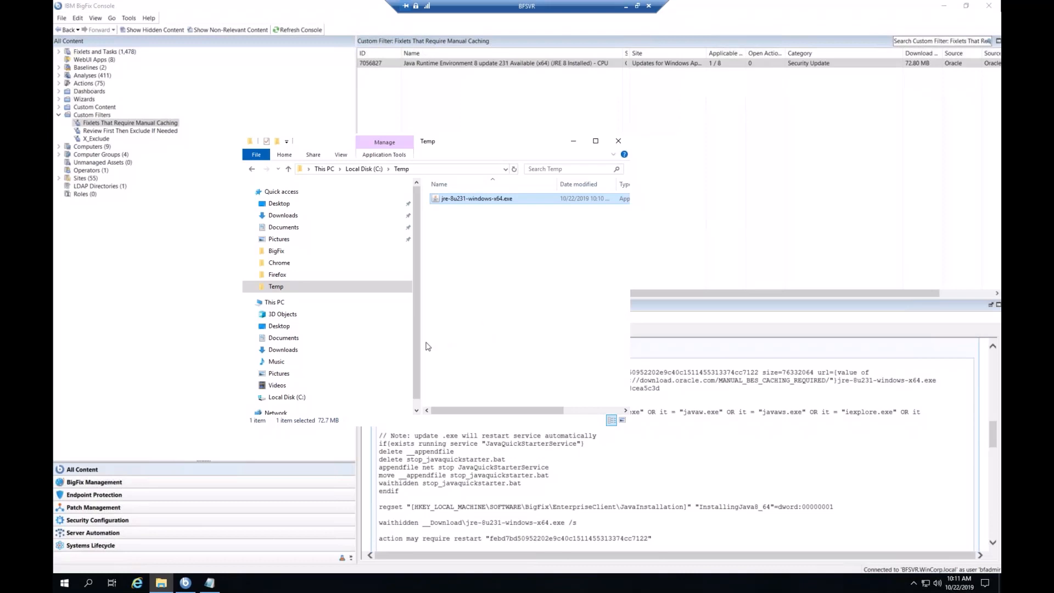
scroll("down", 3)
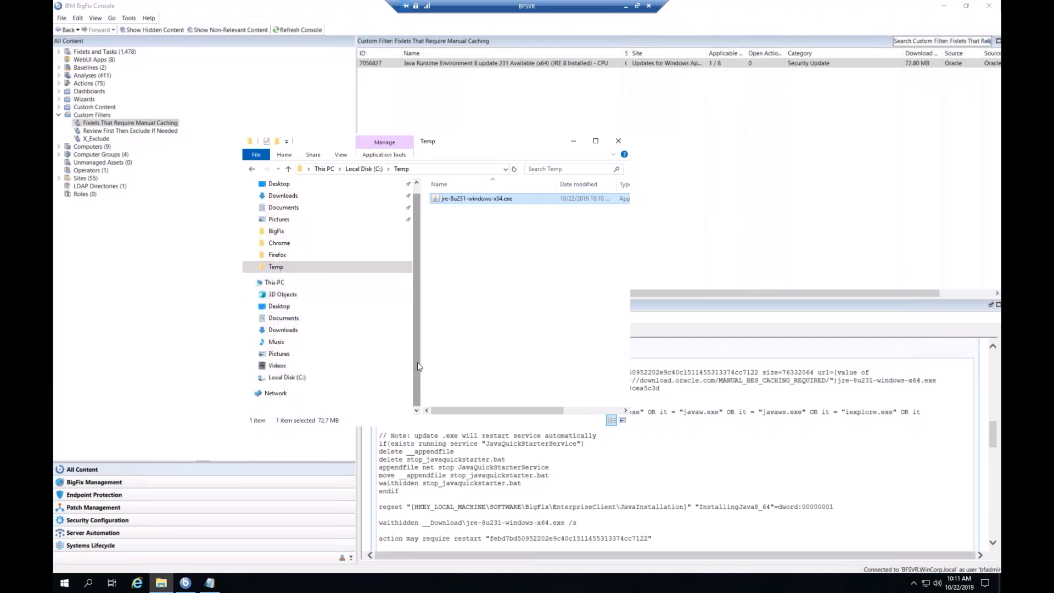
mouse_move(434, 371)
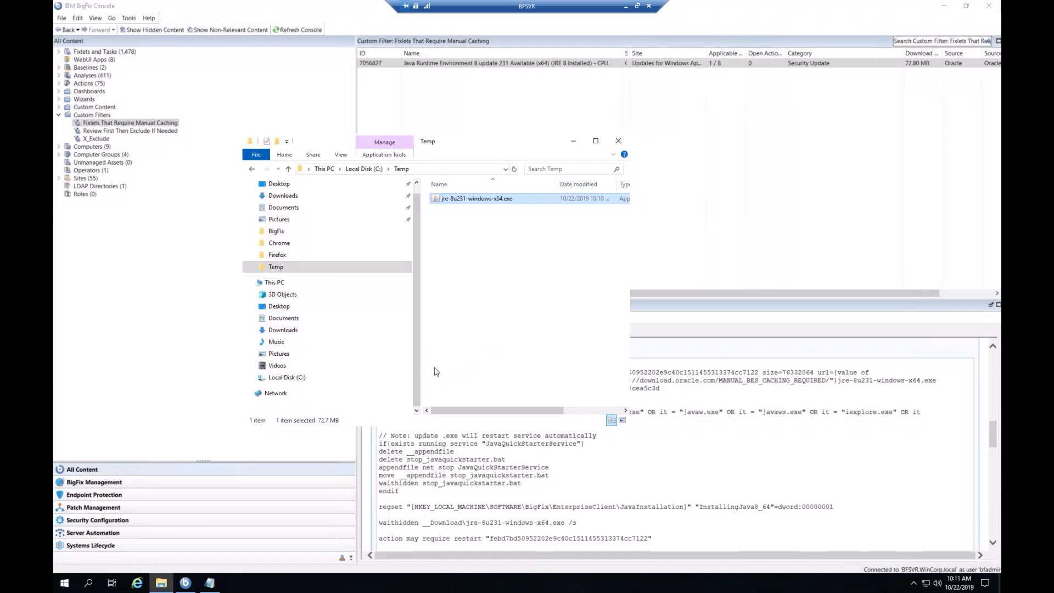
left_click(275, 283)
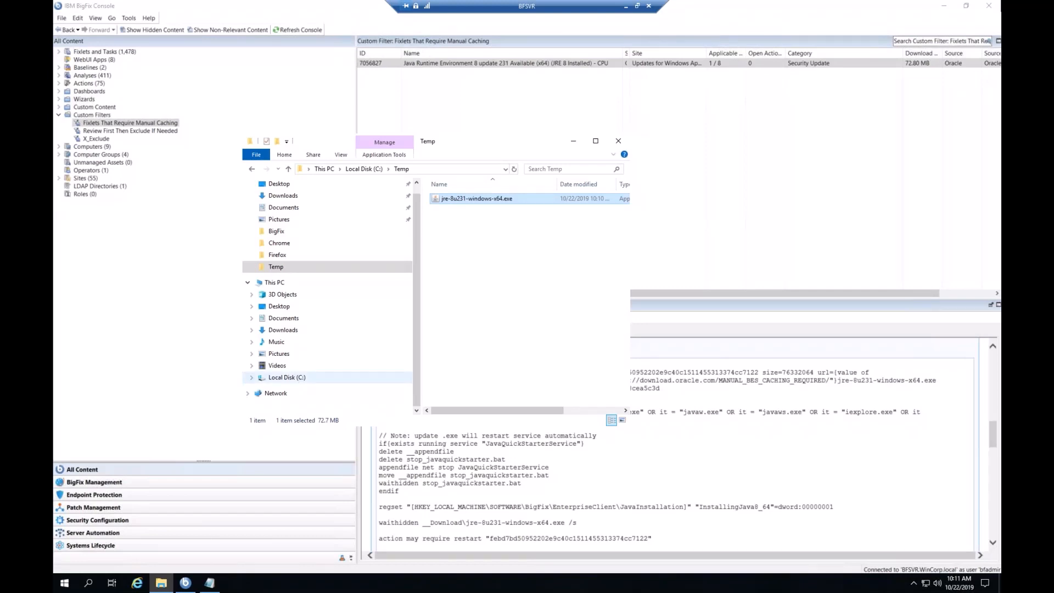
left_click(363, 169)
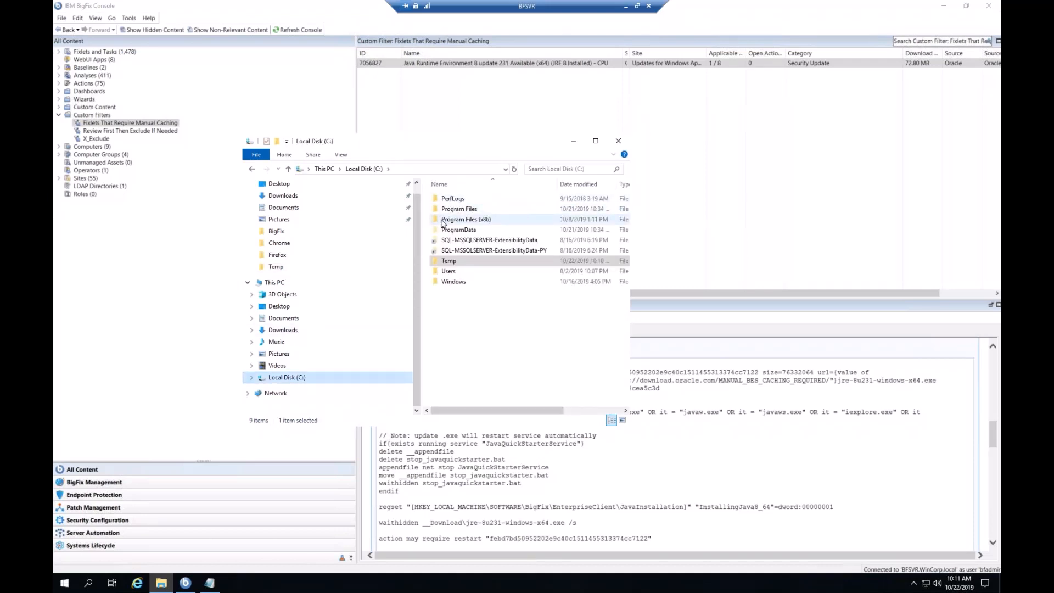
double_click(466, 219)
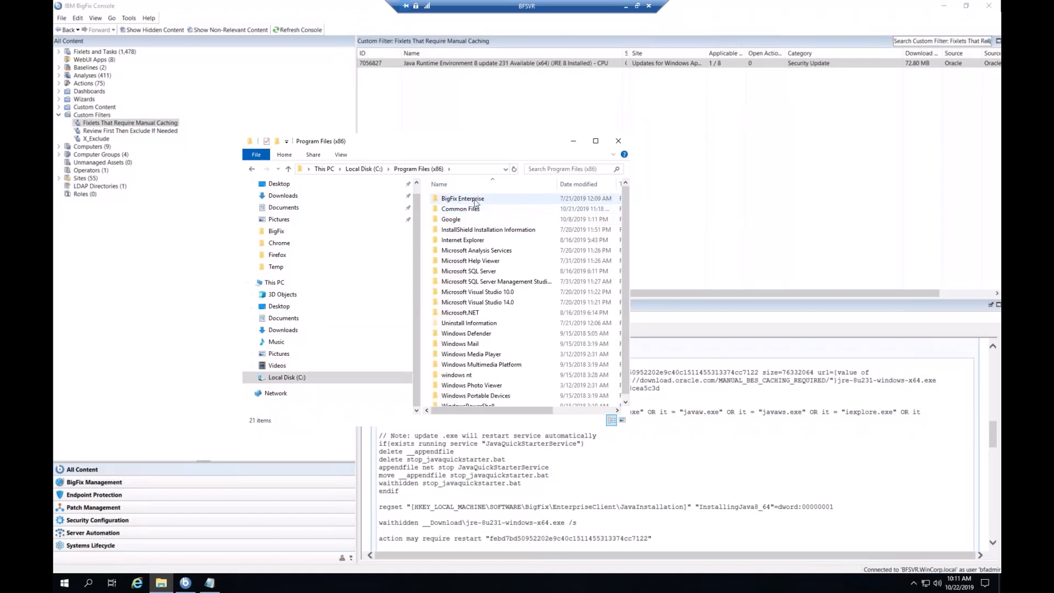
left_click(463, 198)
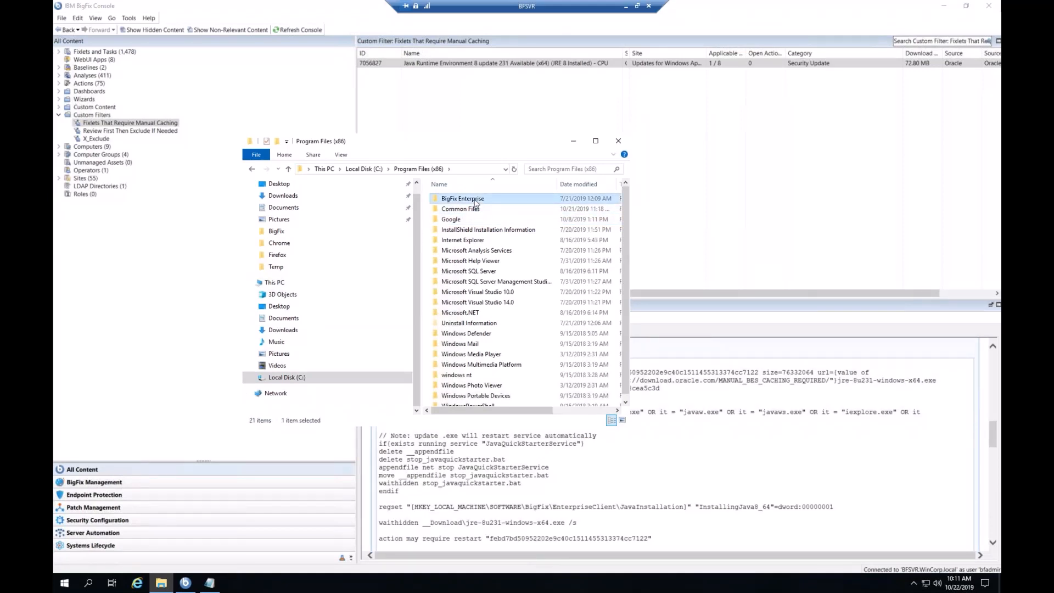
double_click(462, 198)
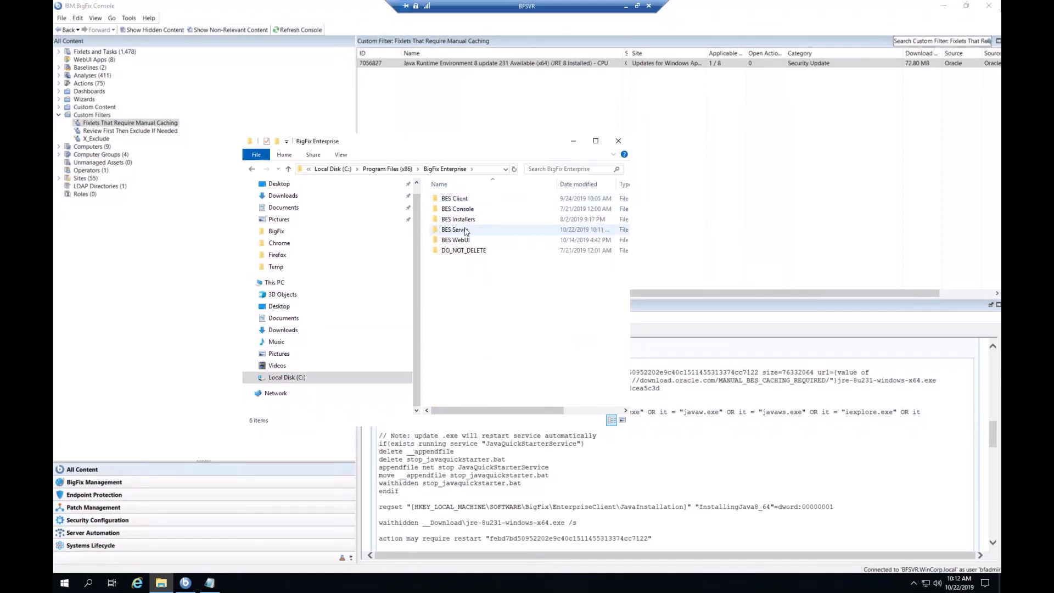
- Continue into BES Server\wwwrootbes\bfmirror\downloads and select the sha1 folder
double_click(454, 230)
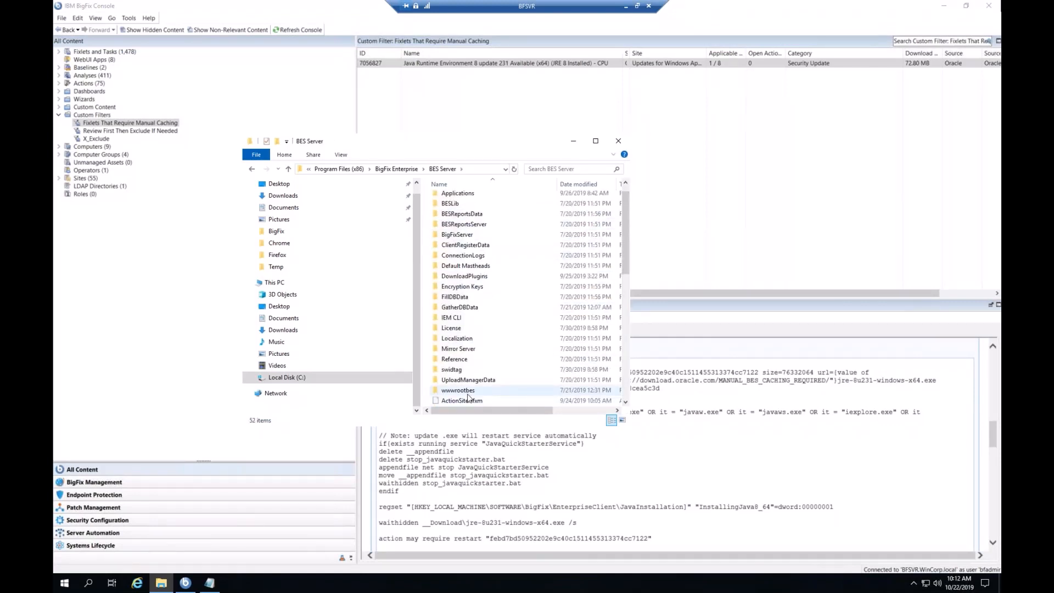
double_click(458, 390)
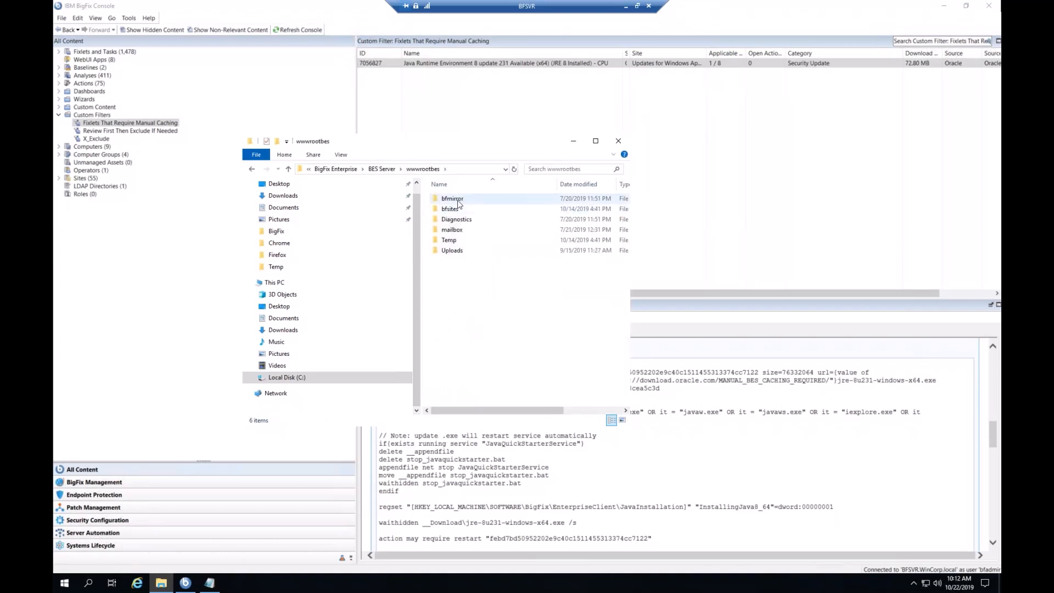
double_click(452, 198)
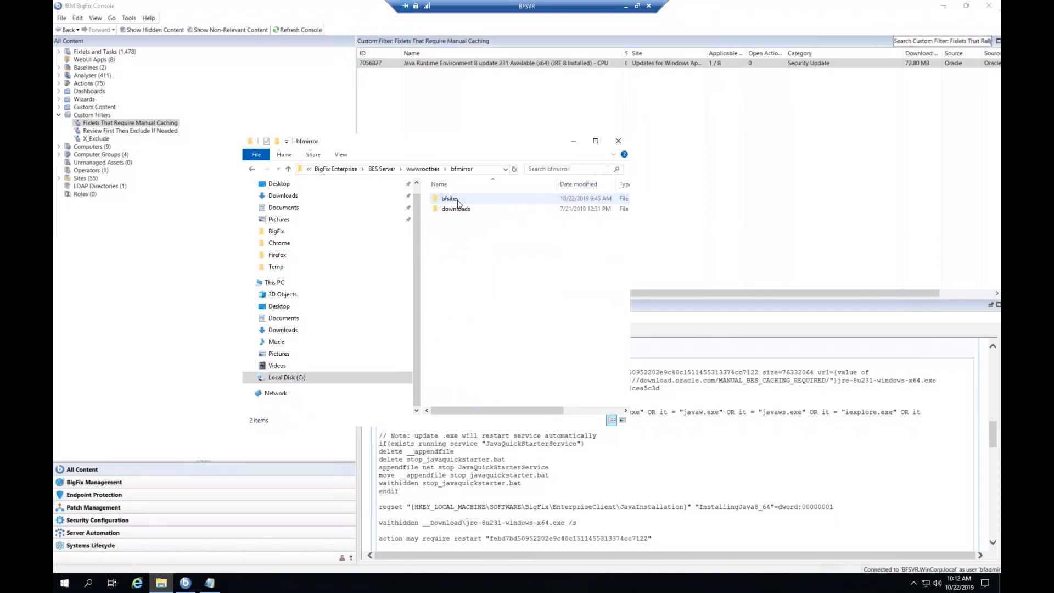
double_click(455, 208)
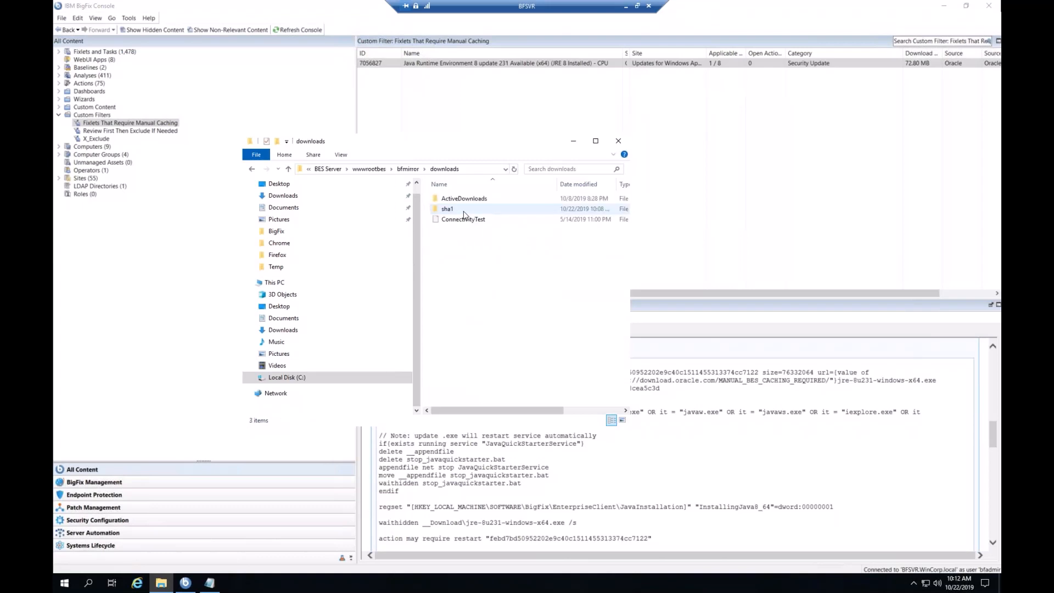
left_click(446, 209)
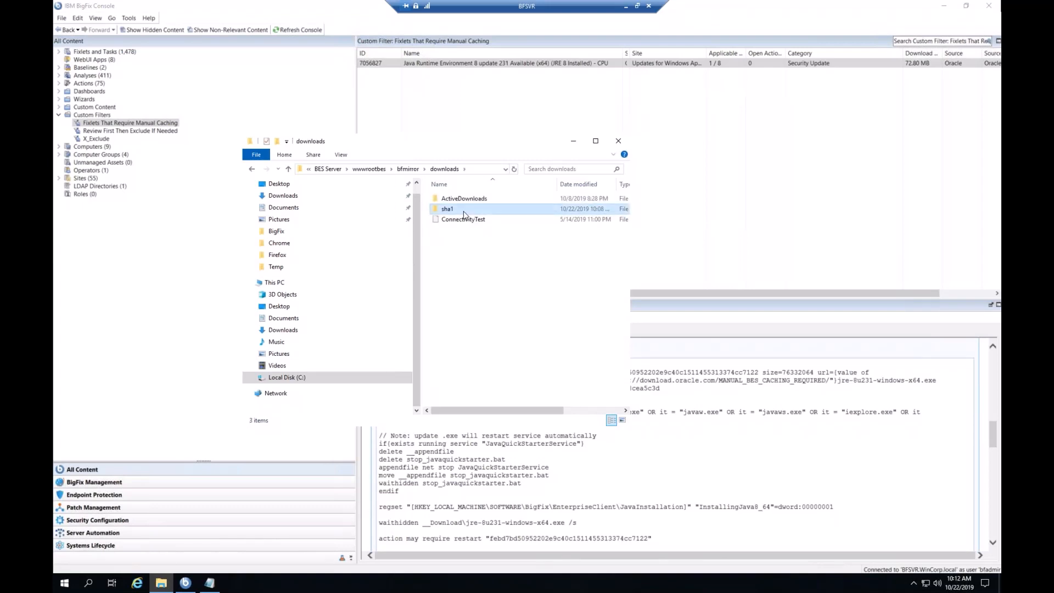
- Paste jre-8u231-windows-x64.exe into the bfmirror sha1 folder
double_click(448, 208)
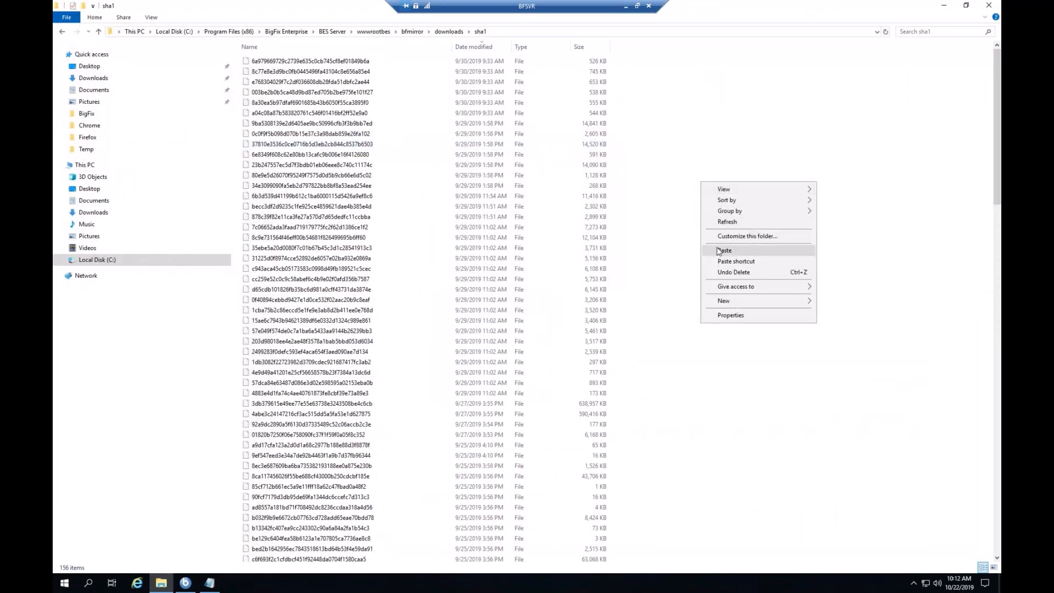
left_click(723, 249)
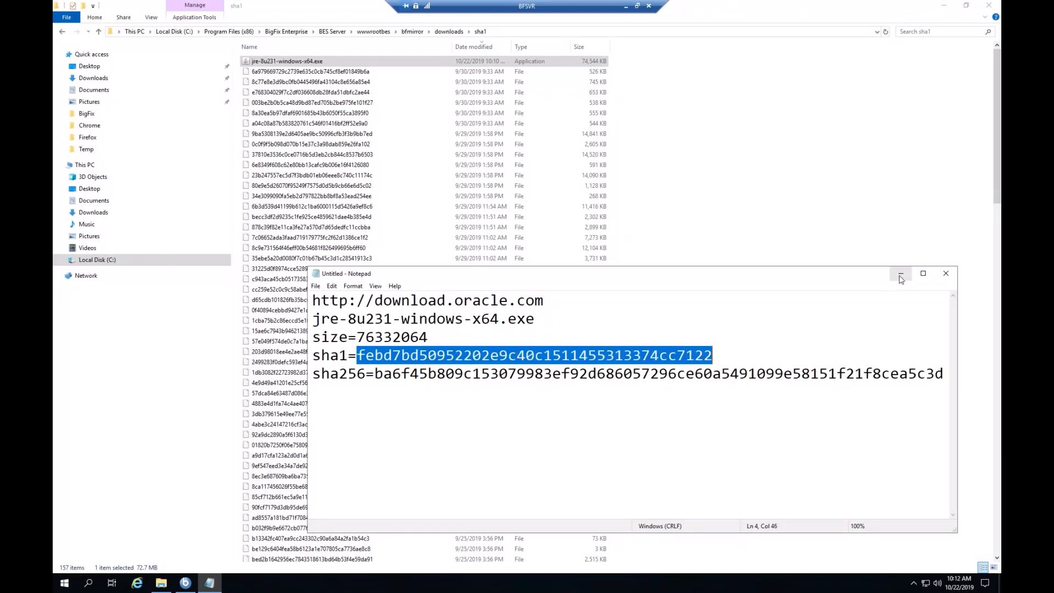
mouse_move(900, 275)
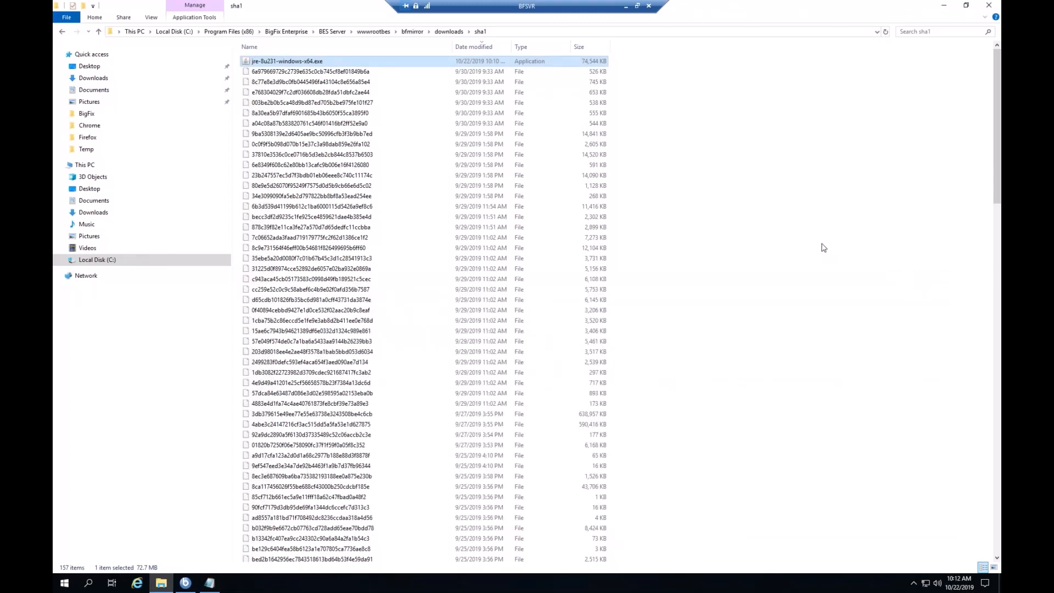
right_click(285, 62)
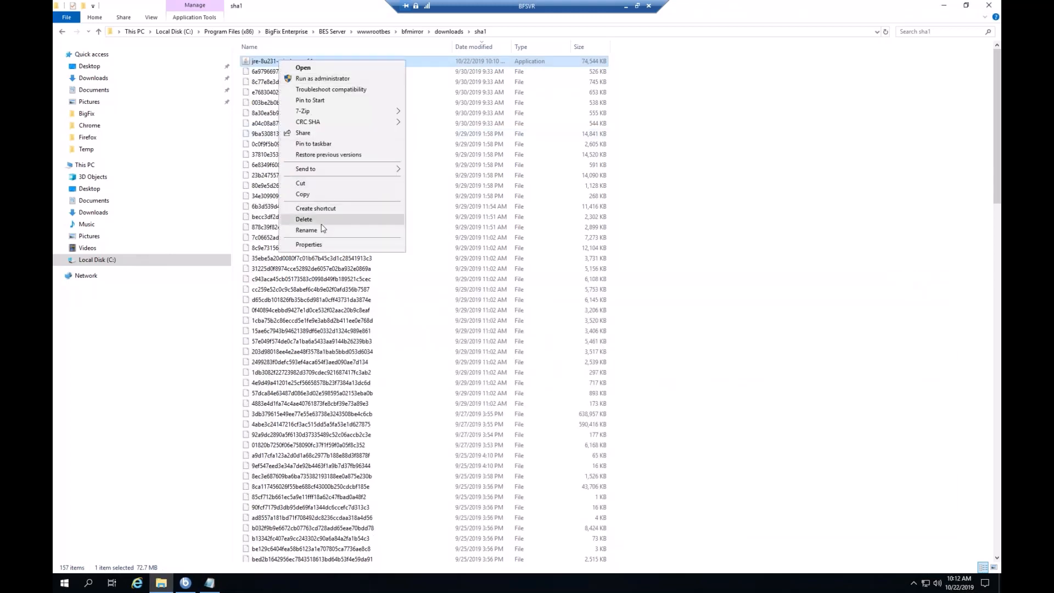
left_click(307, 229)
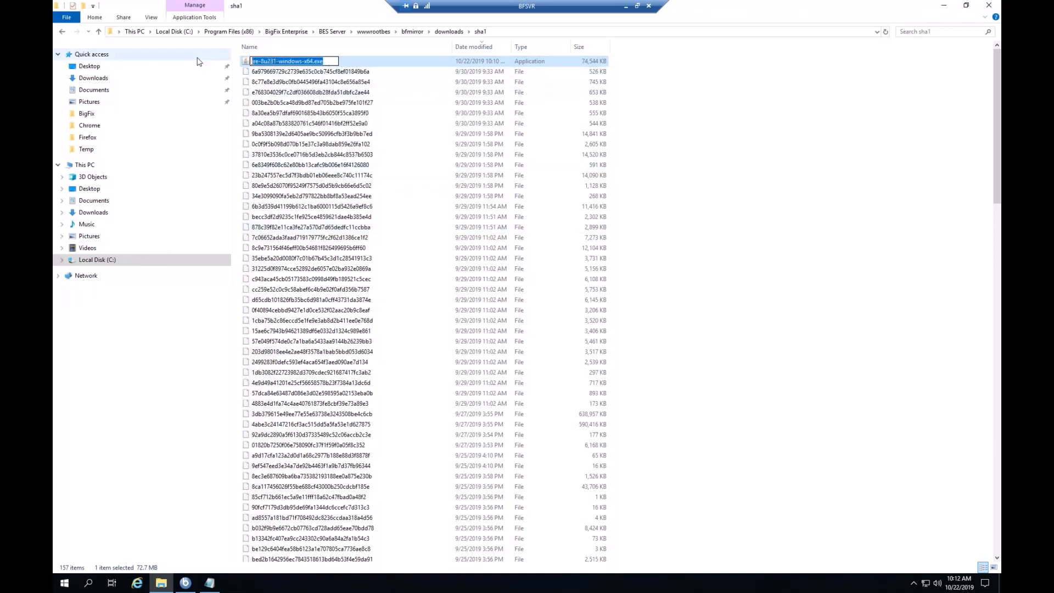
type("febd7bd50952202e9c40c1511455313374cc7122")
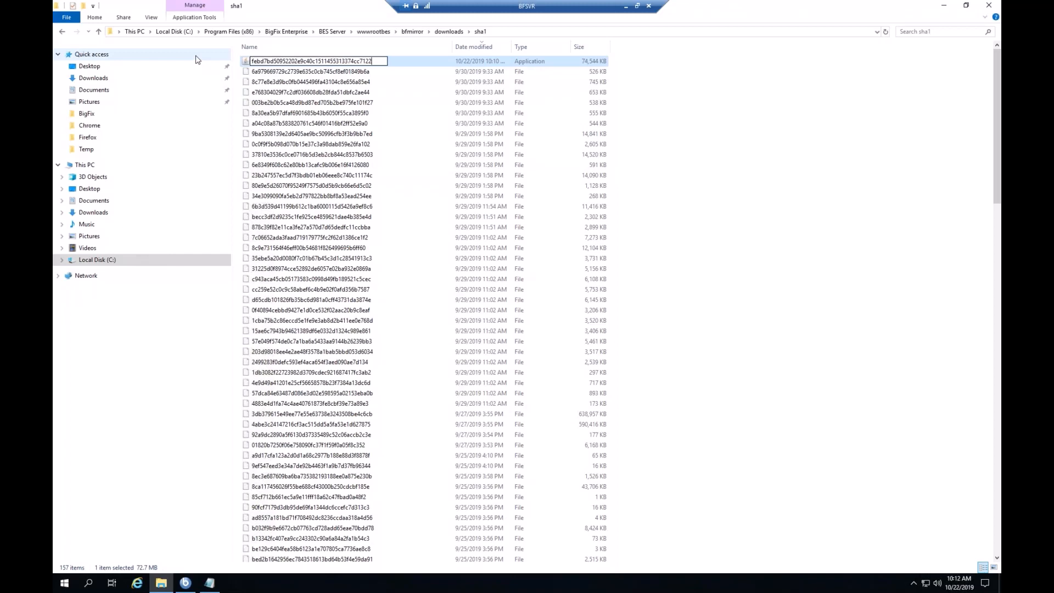
mouse_move(200, 58)
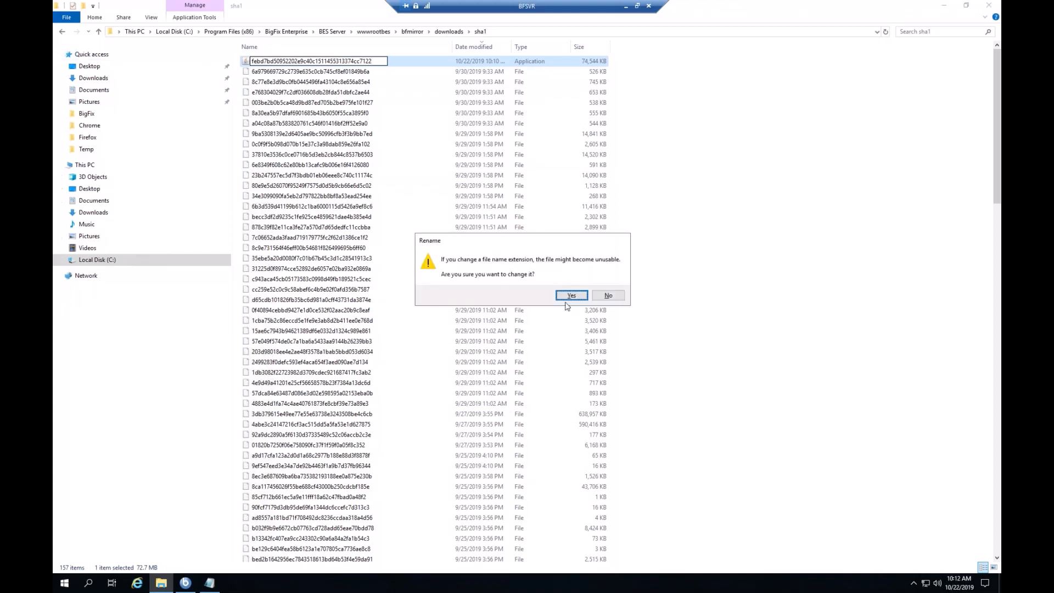
left_click(571, 296)
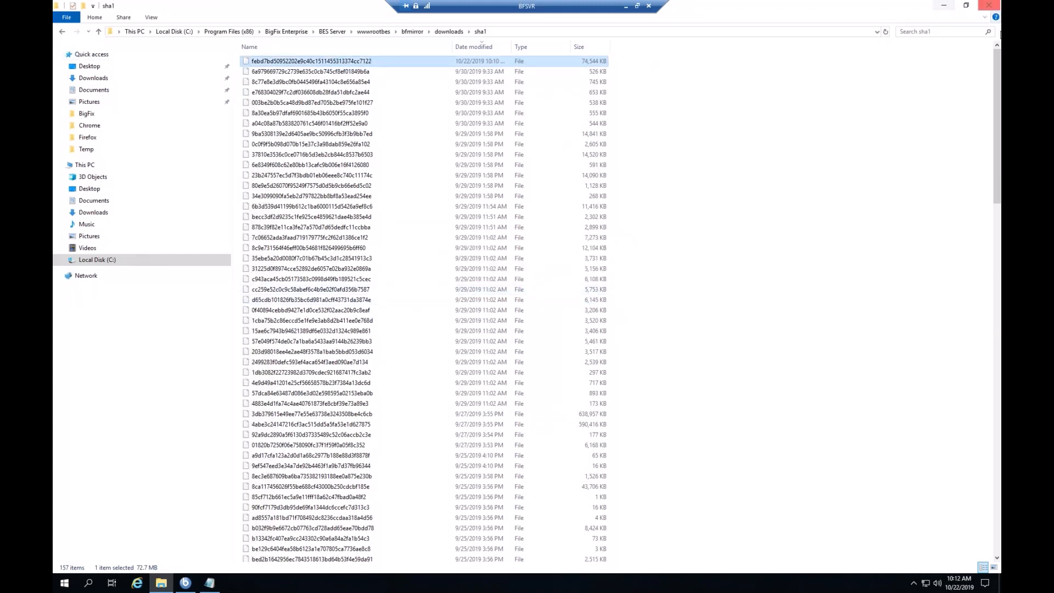
mouse_move(364, 71)
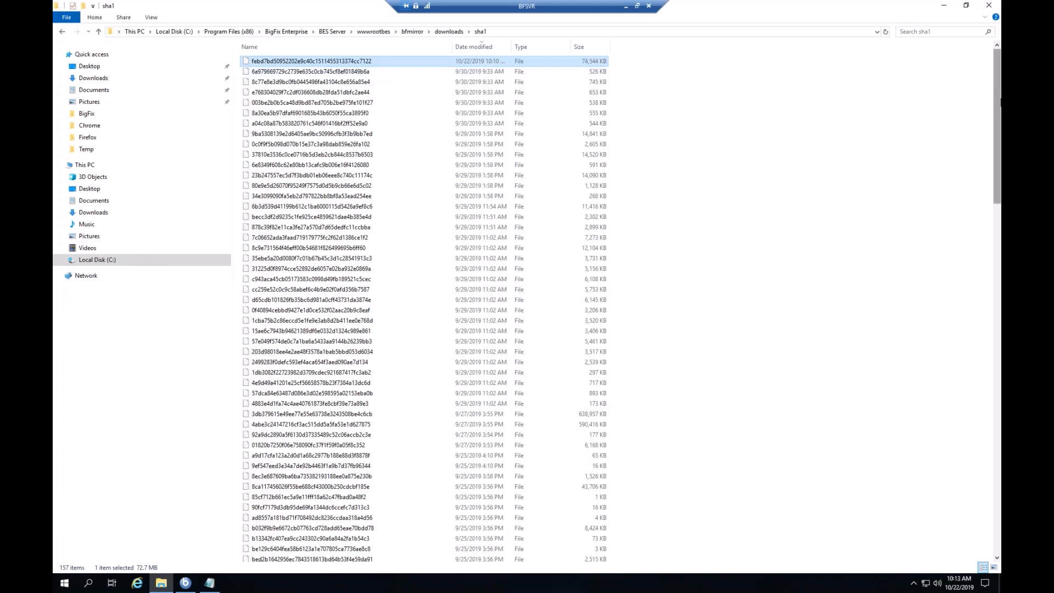
- Back in BigFix Console, select the Java Runtime Environment 8 update 231 fixlet and bring up its context menu
left_click(184, 582)
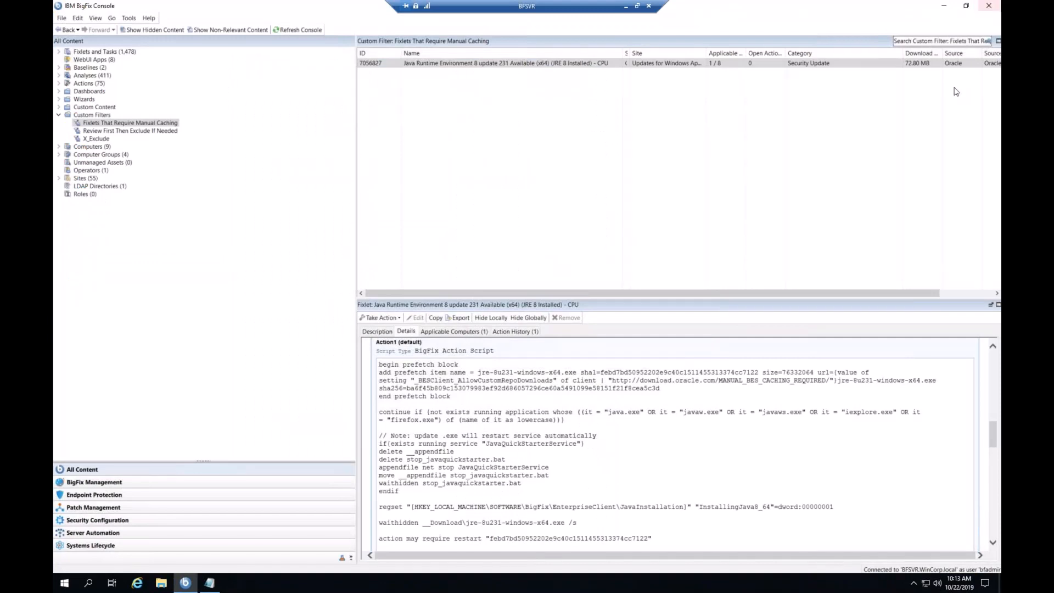
mouse_move(400, 318)
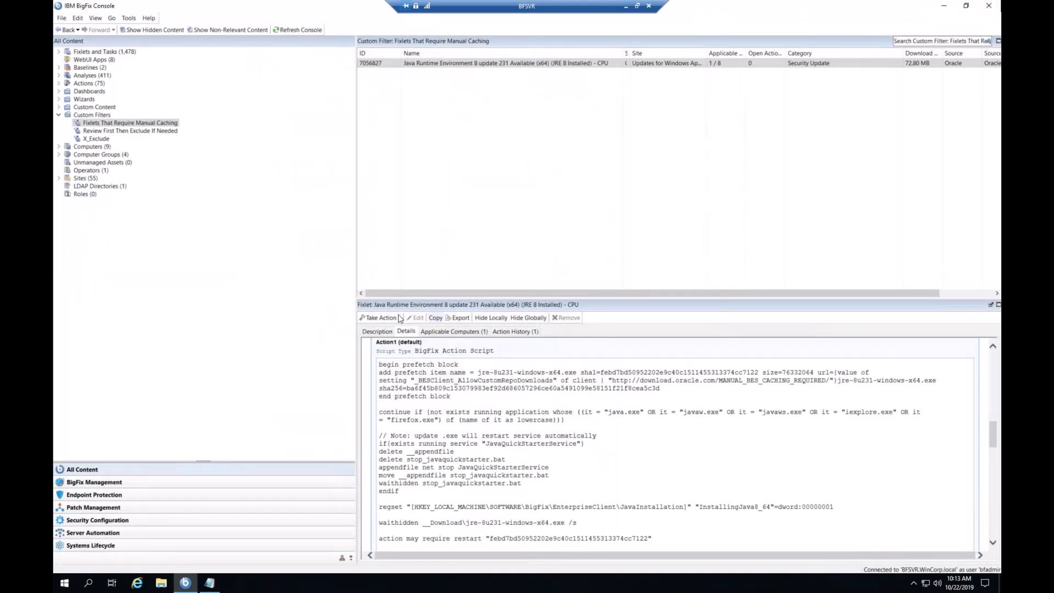
left_click(504, 62)
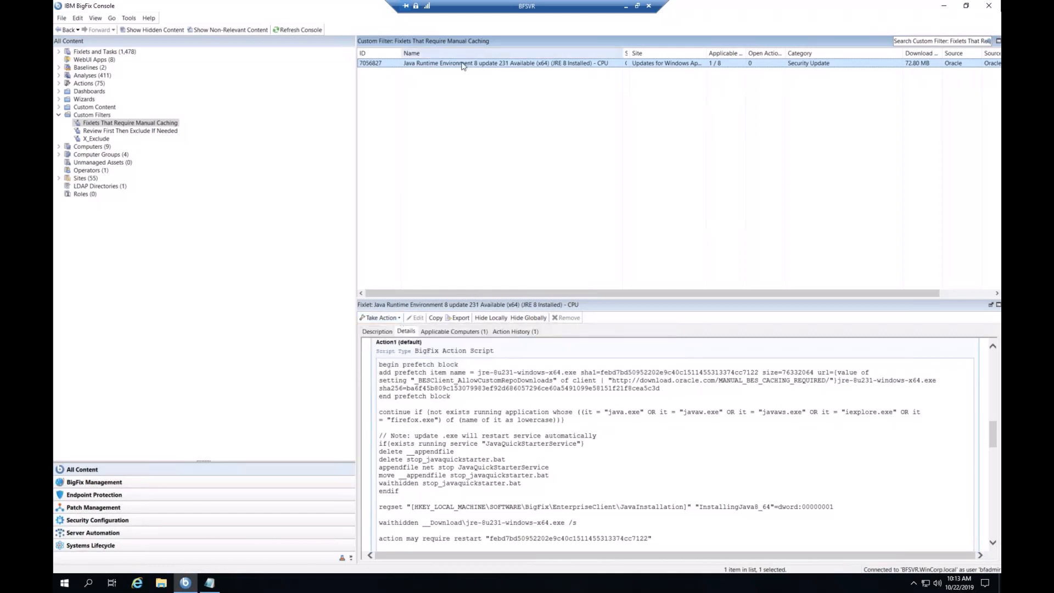
right_click(462, 63)
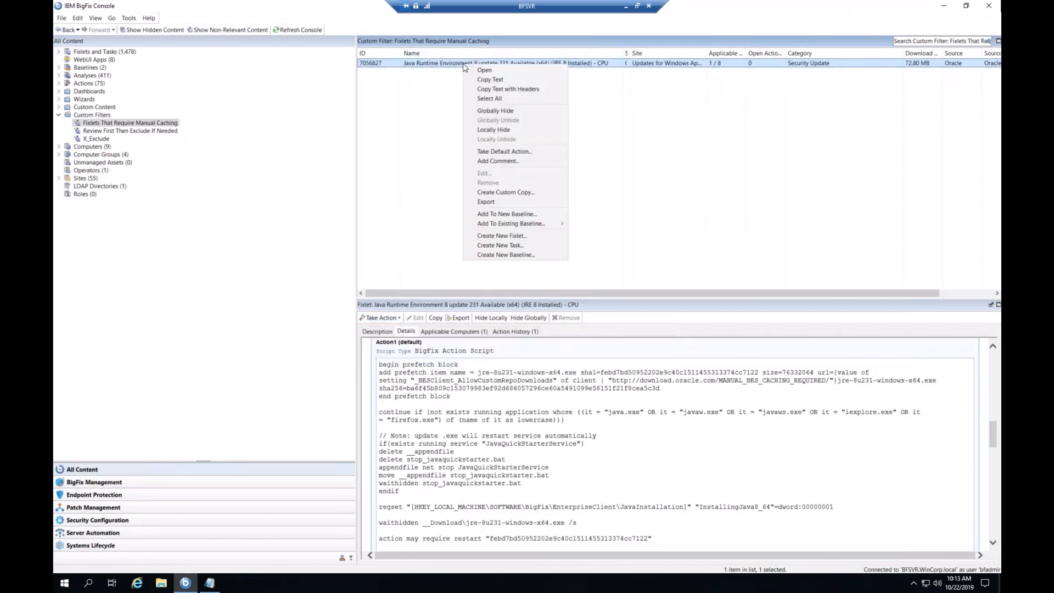